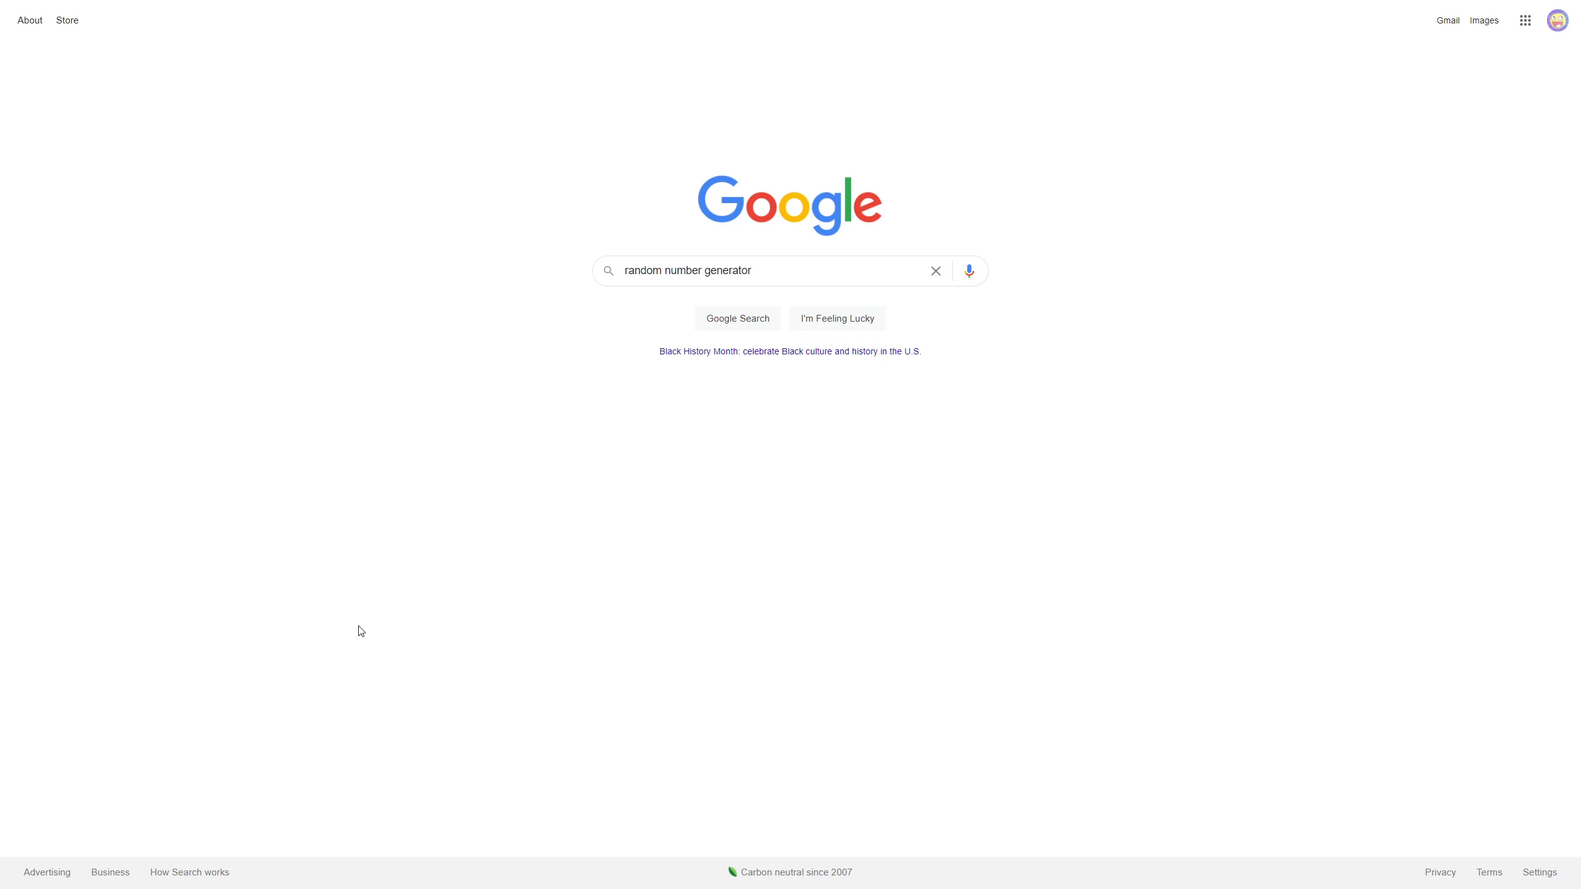
# Step: Search Google for 'random number generator' to bring up the number picker
pyautogui.click(737, 318)
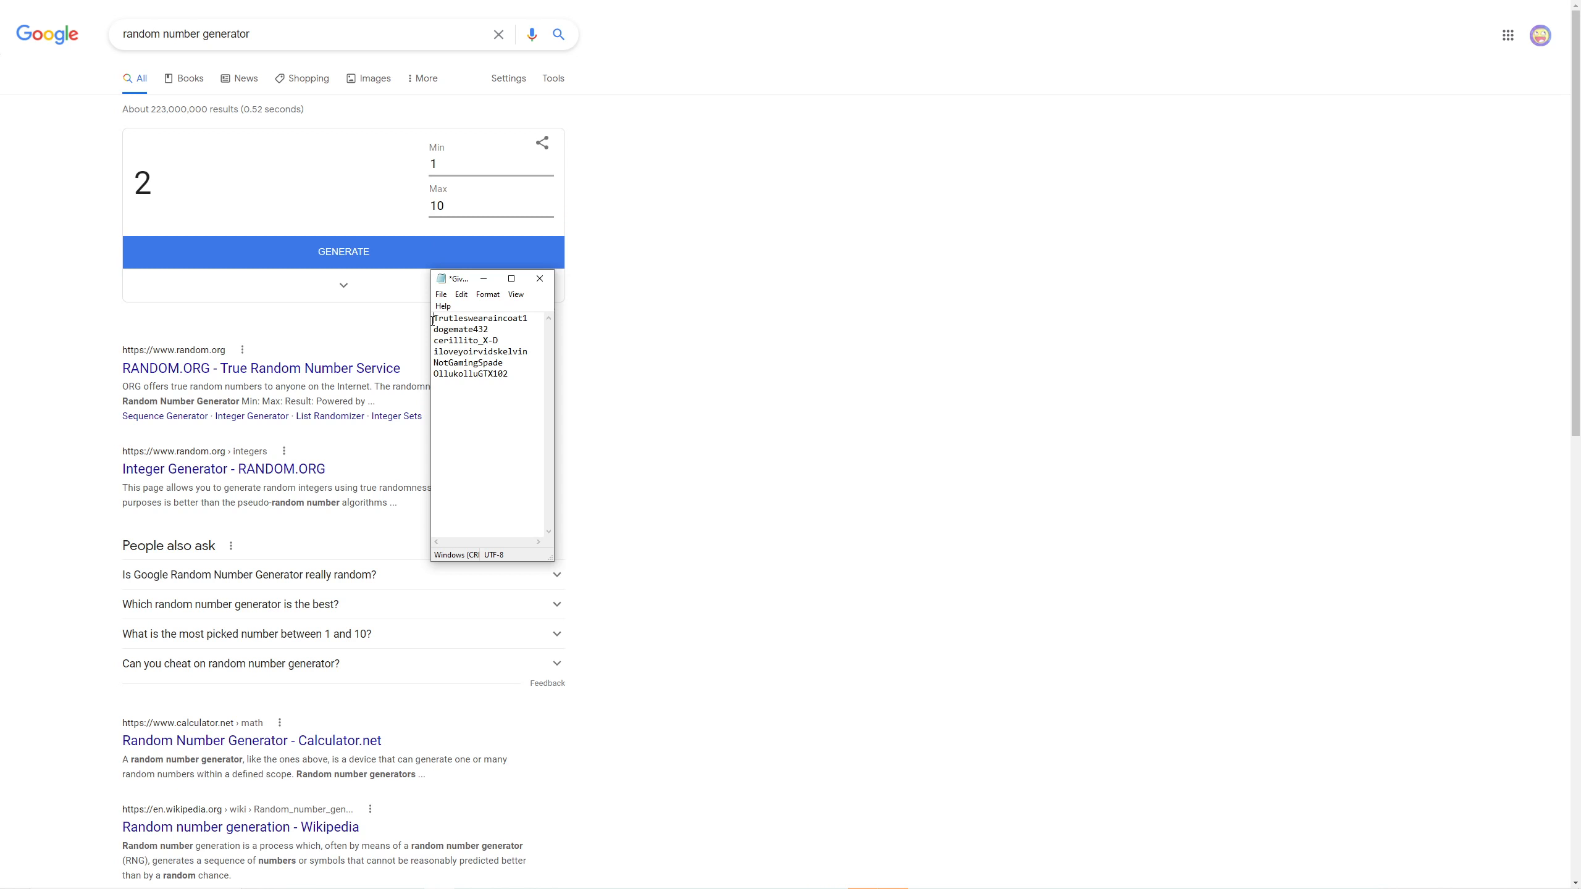
# Step: Number the entrant usernames in Notepad with '1.', '2.', '3.' prefixes
pyautogui.write('1.')
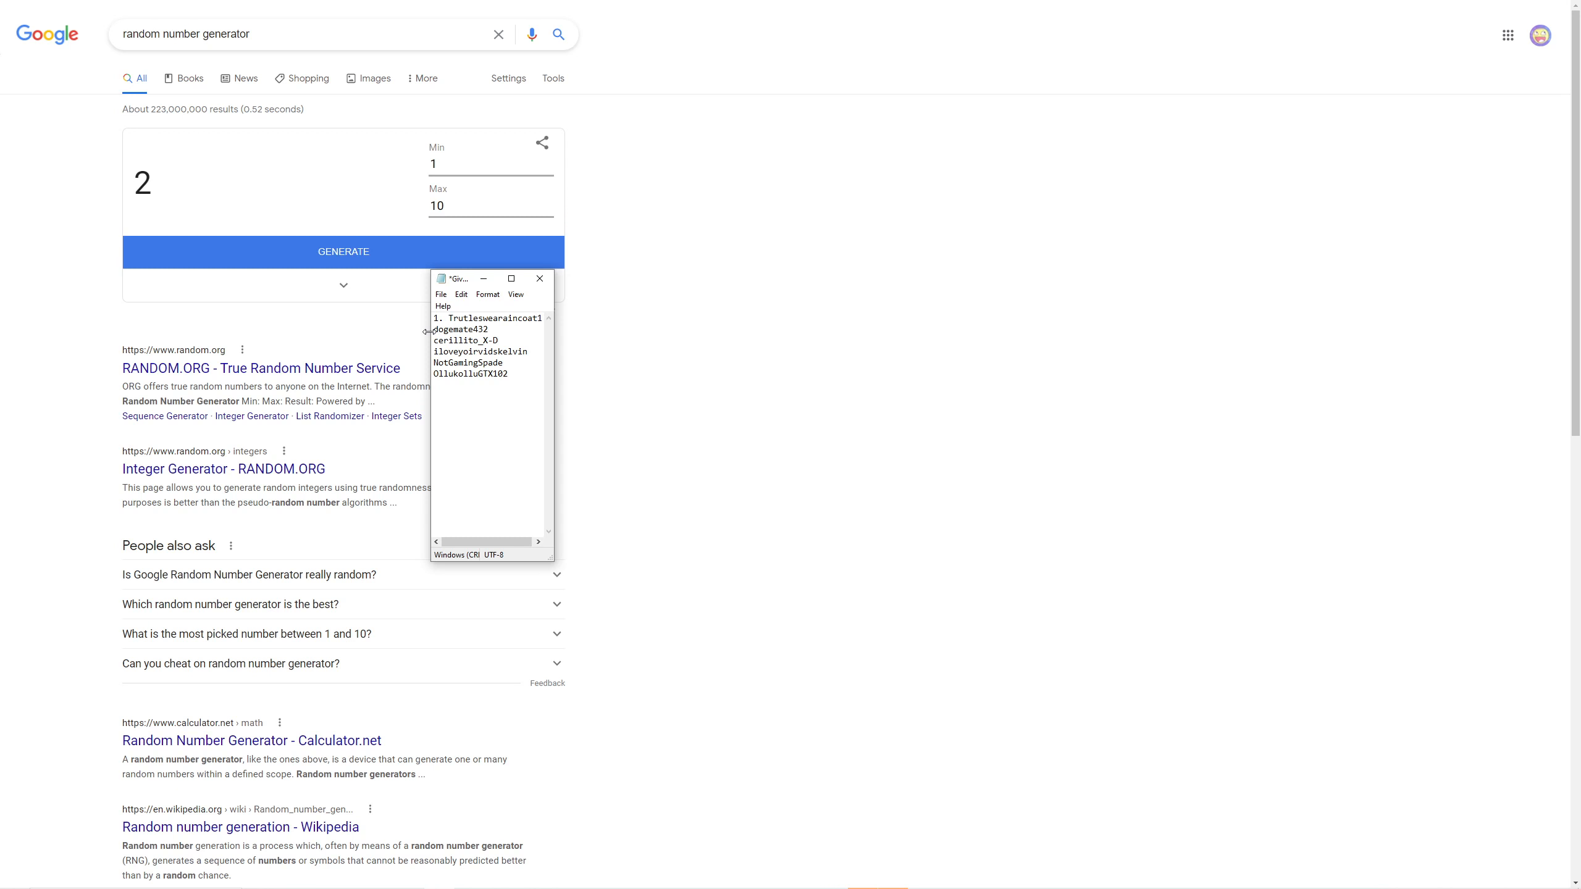
pyautogui.write('2.')
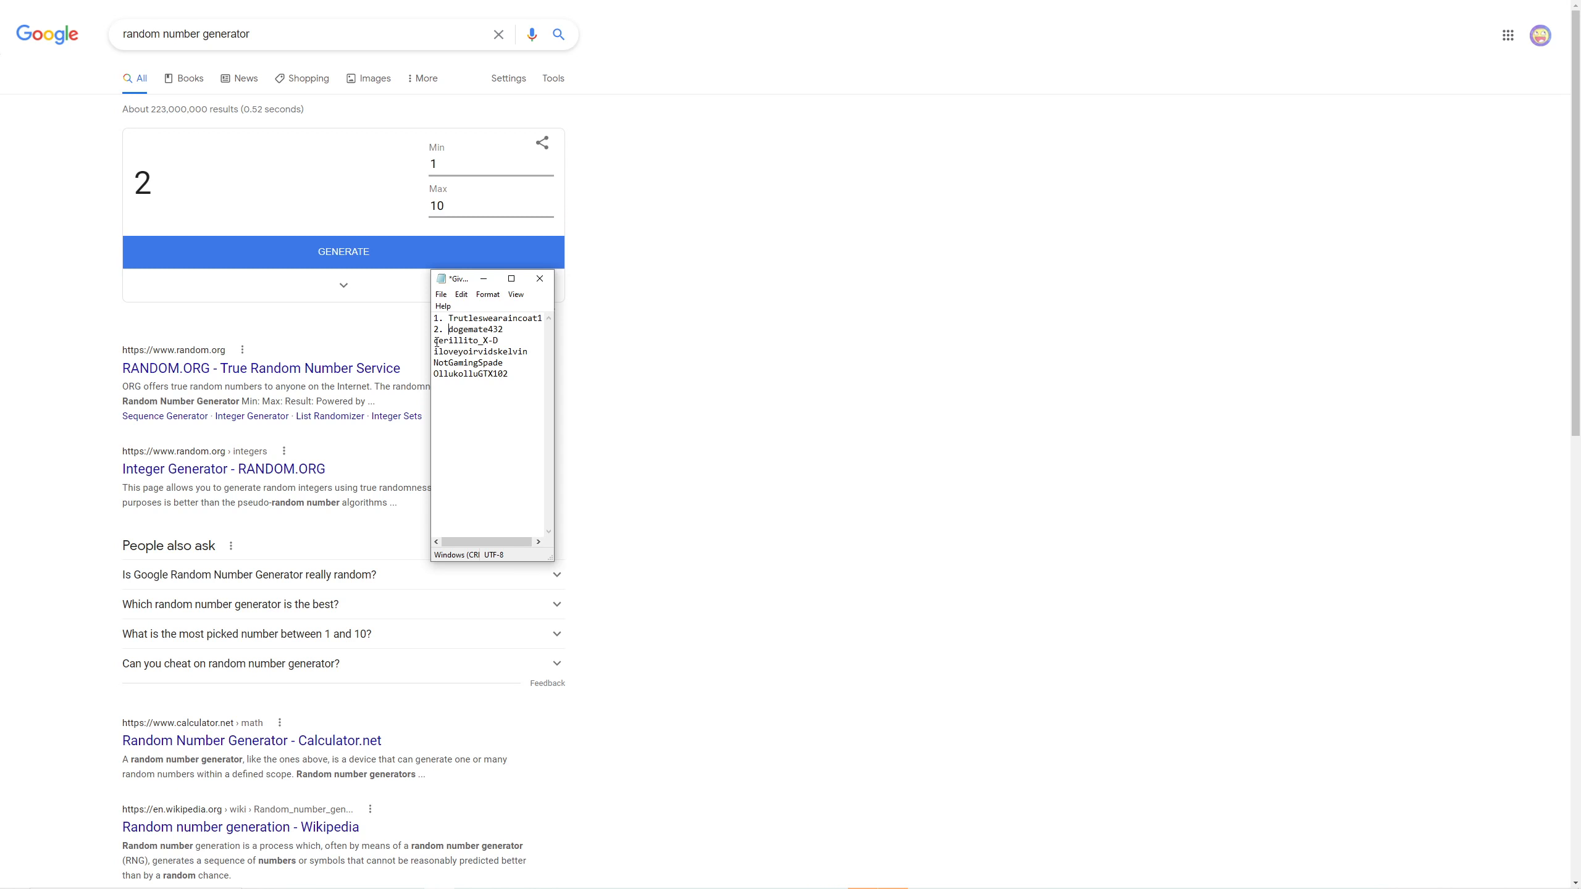
pyautogui.write('3.')
pyautogui.click(488, 373)
pyautogui.write('6. ')
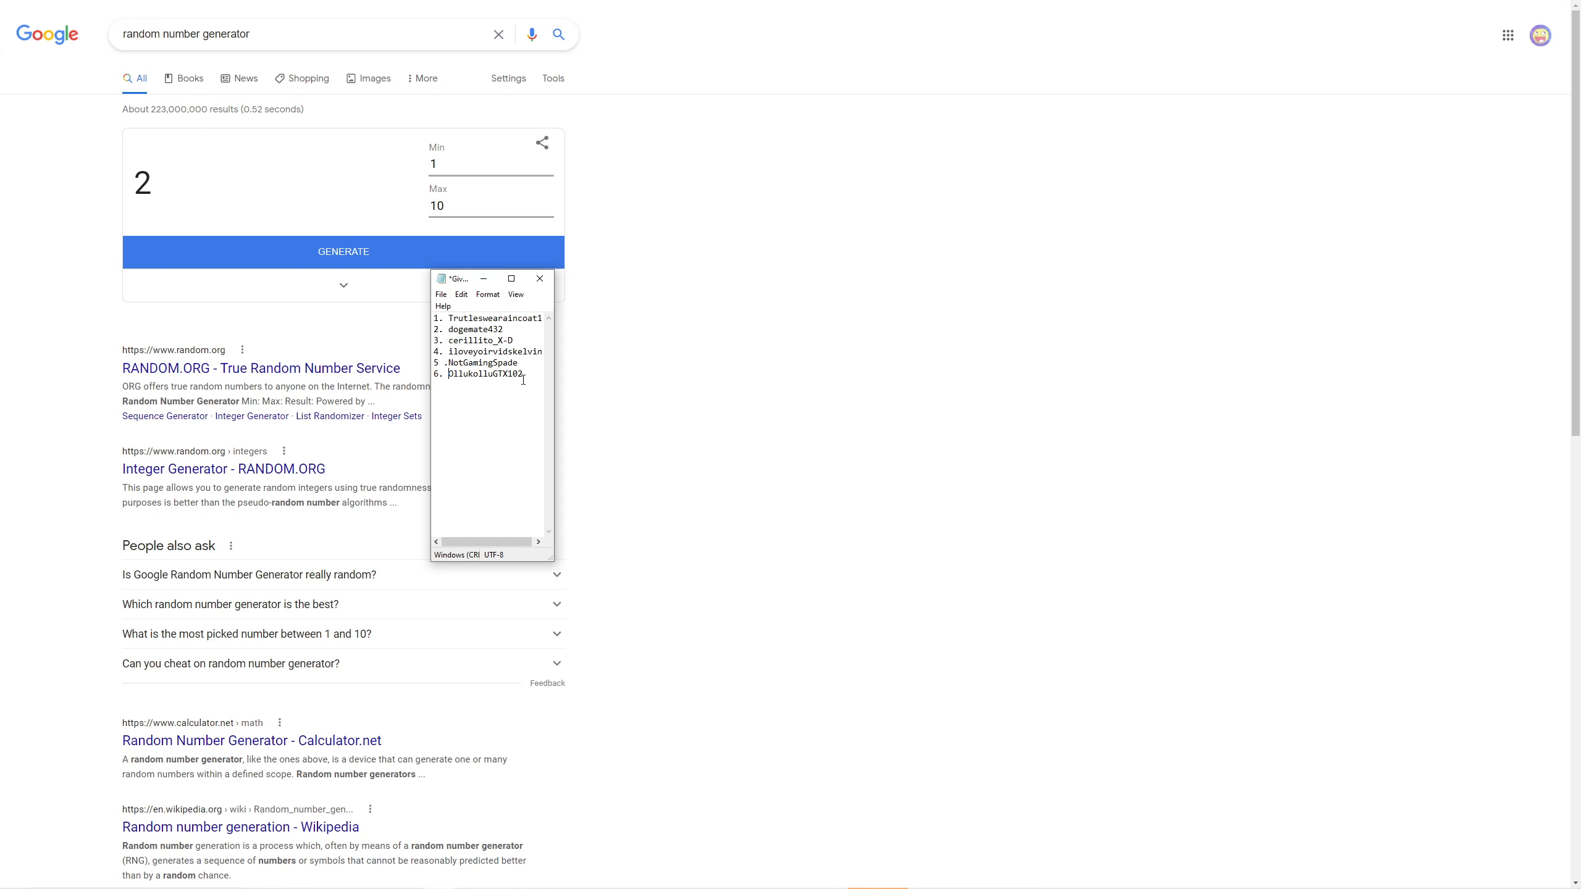
pyautogui.moveTo(490, 391)
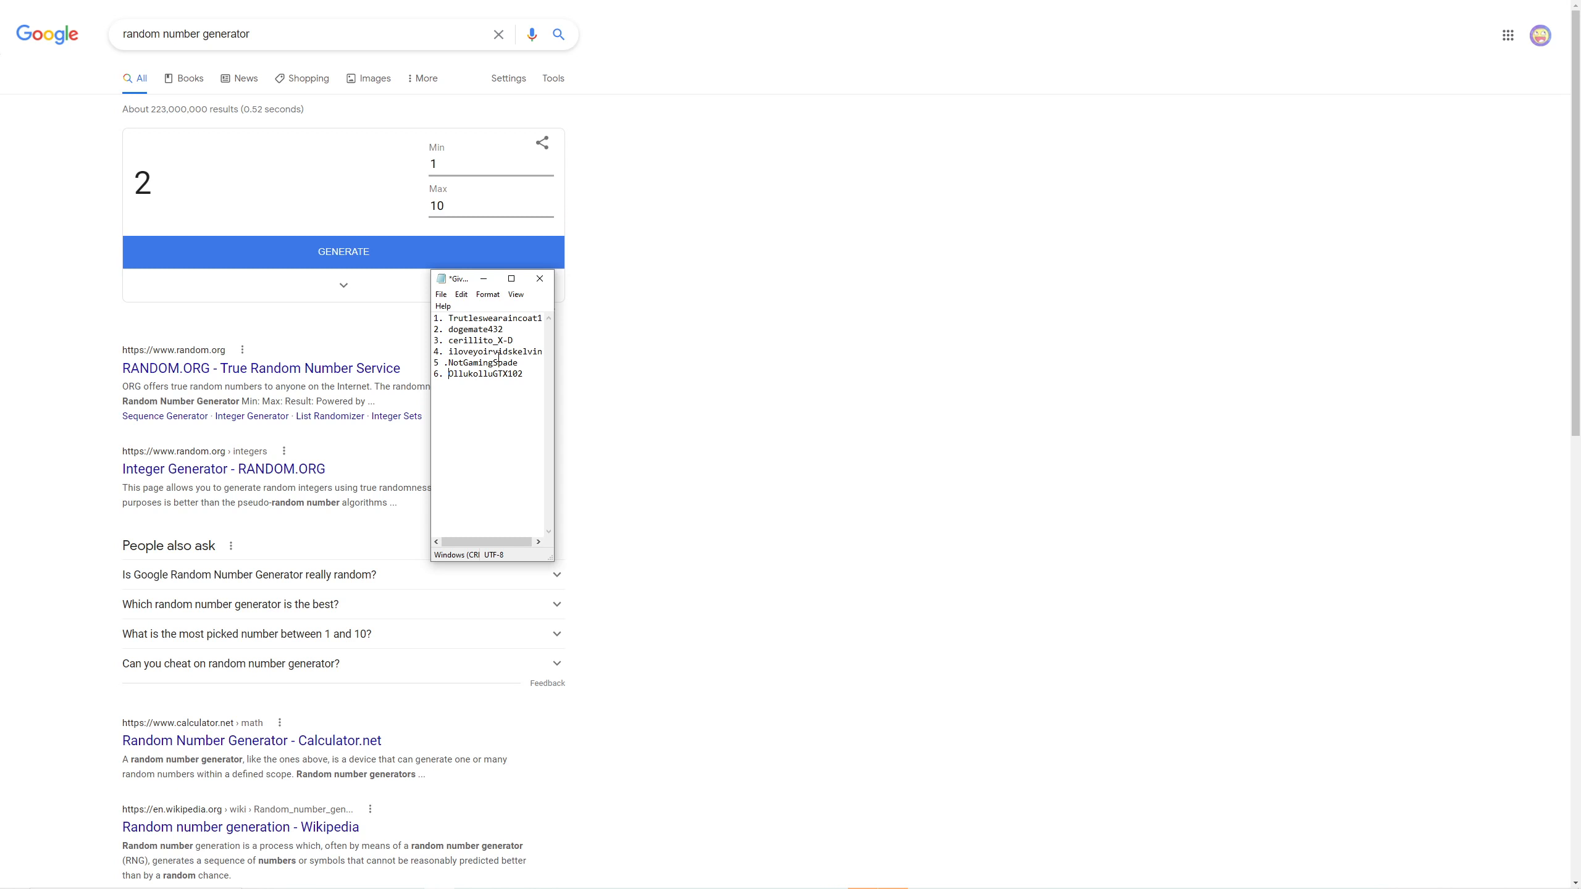
pyautogui.moveTo(550, 378)
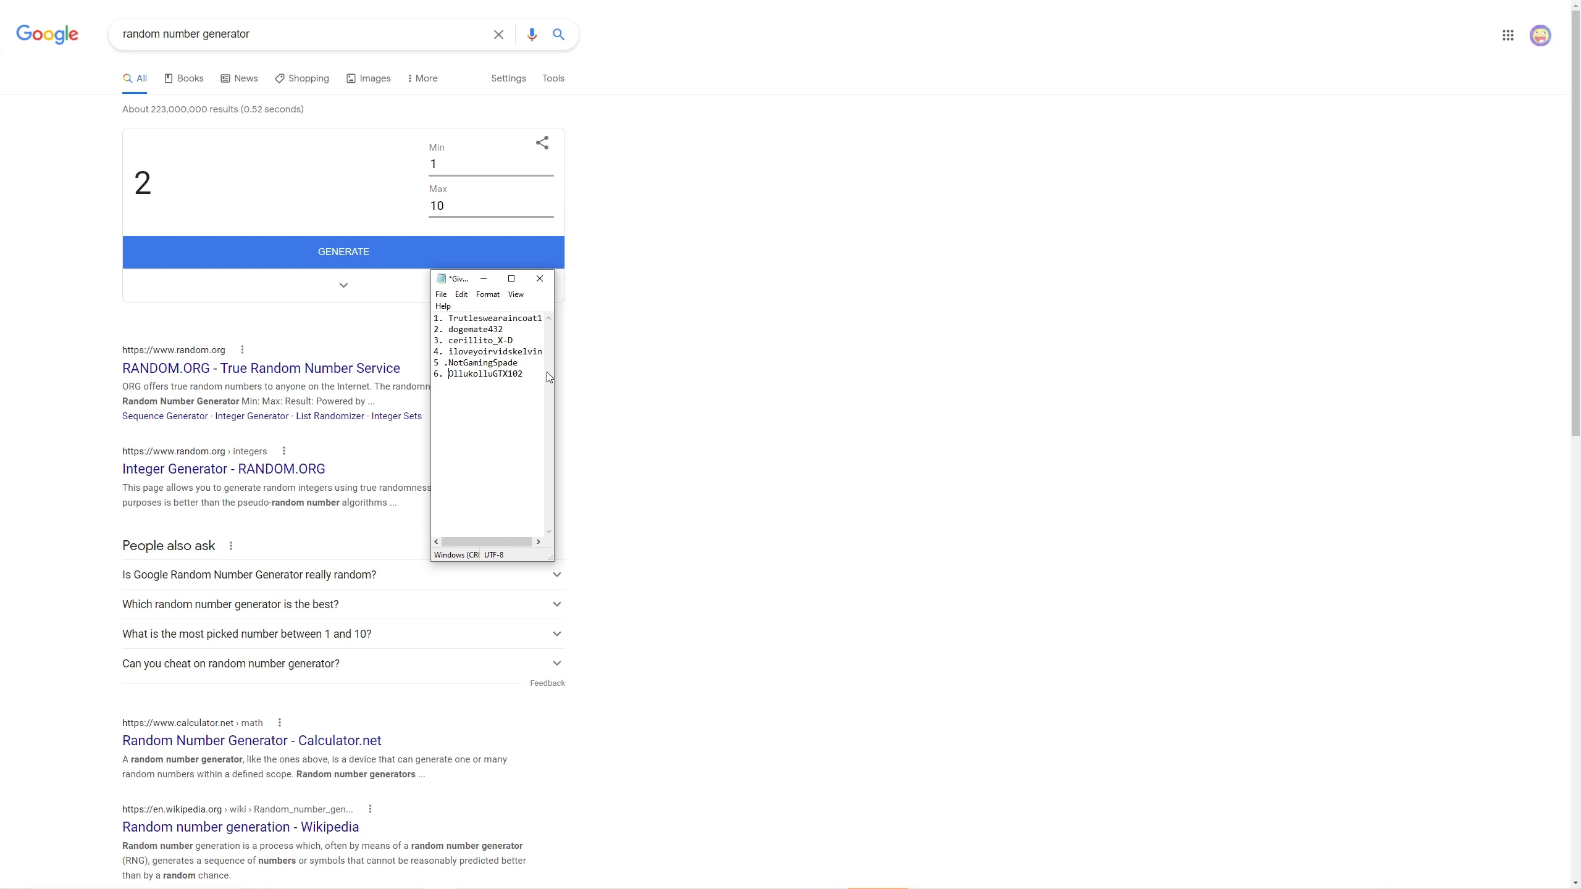
pyautogui.moveTo(521, 344)
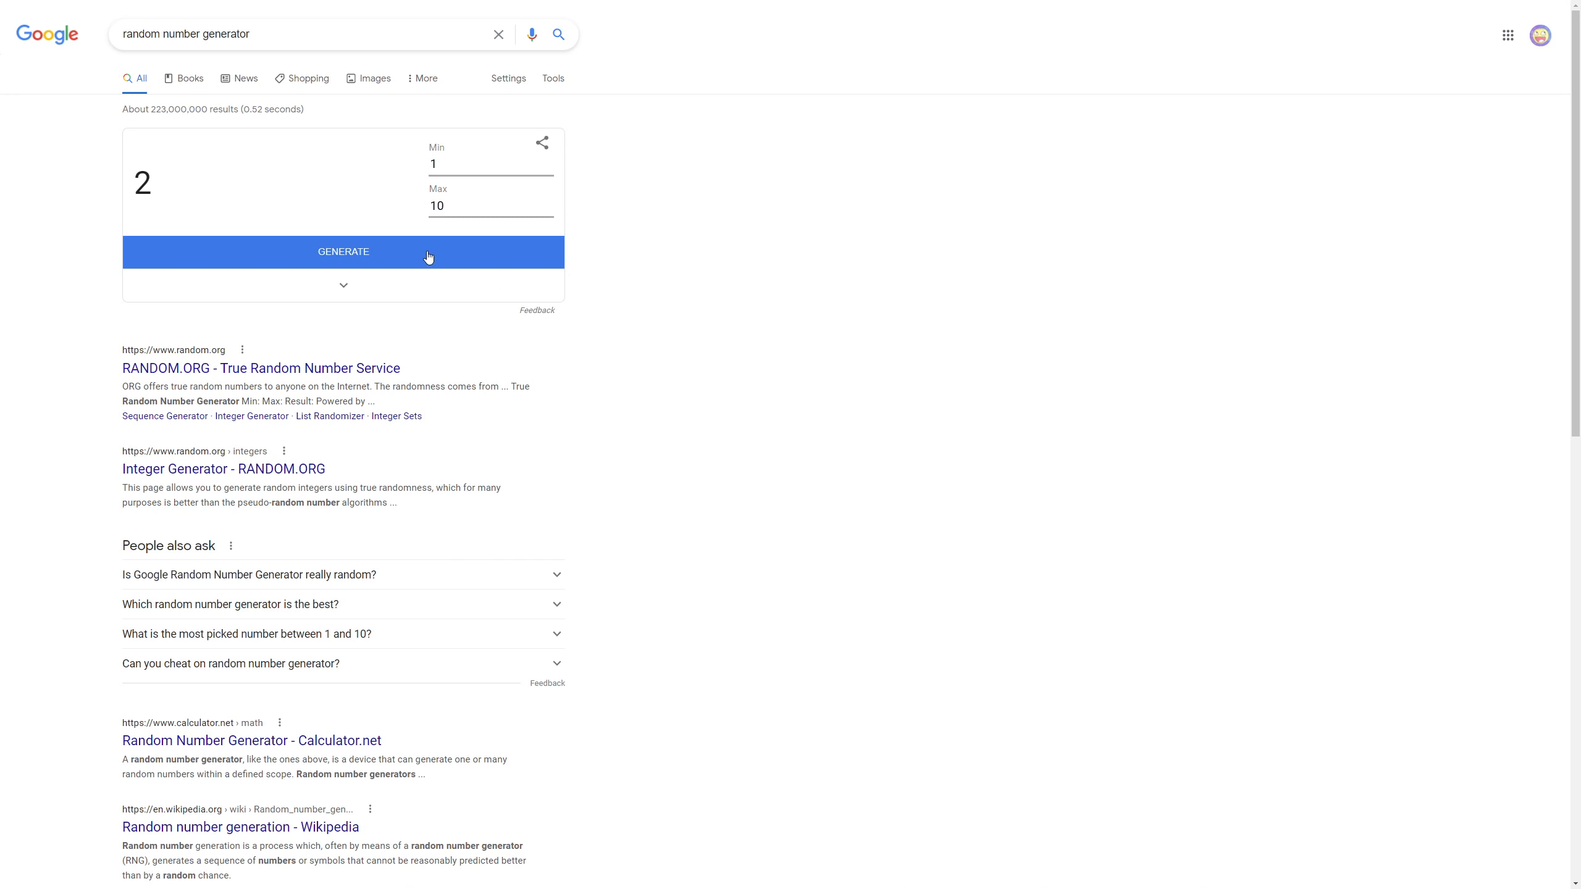
# Step: Set the generator maximum to 6 and generate a winning number (5)
pyautogui.write('6')
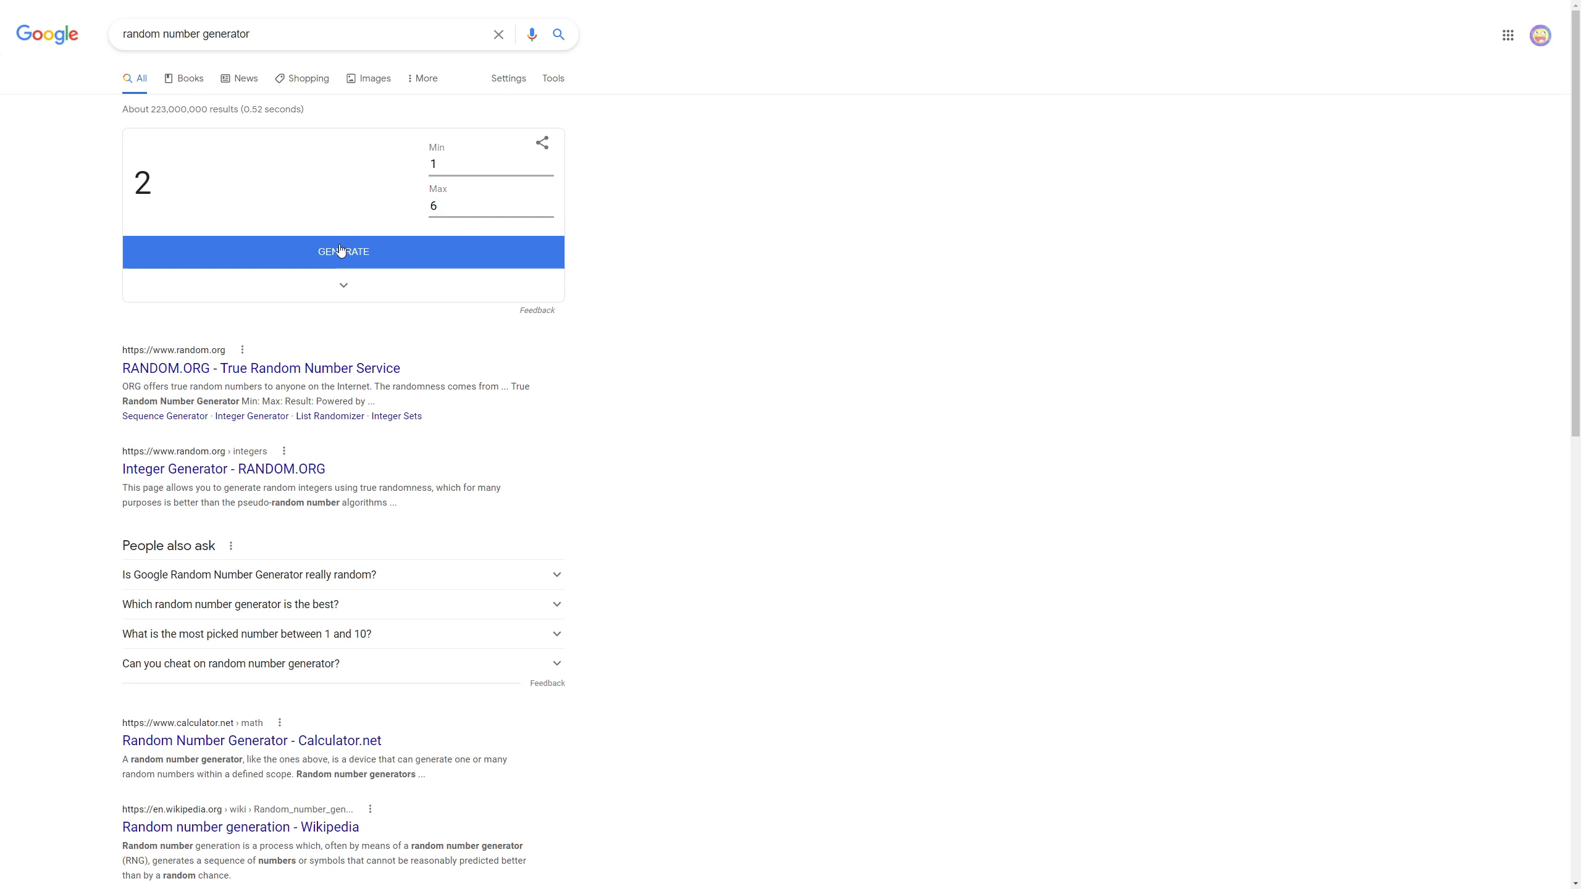
pyautogui.click(343, 251)
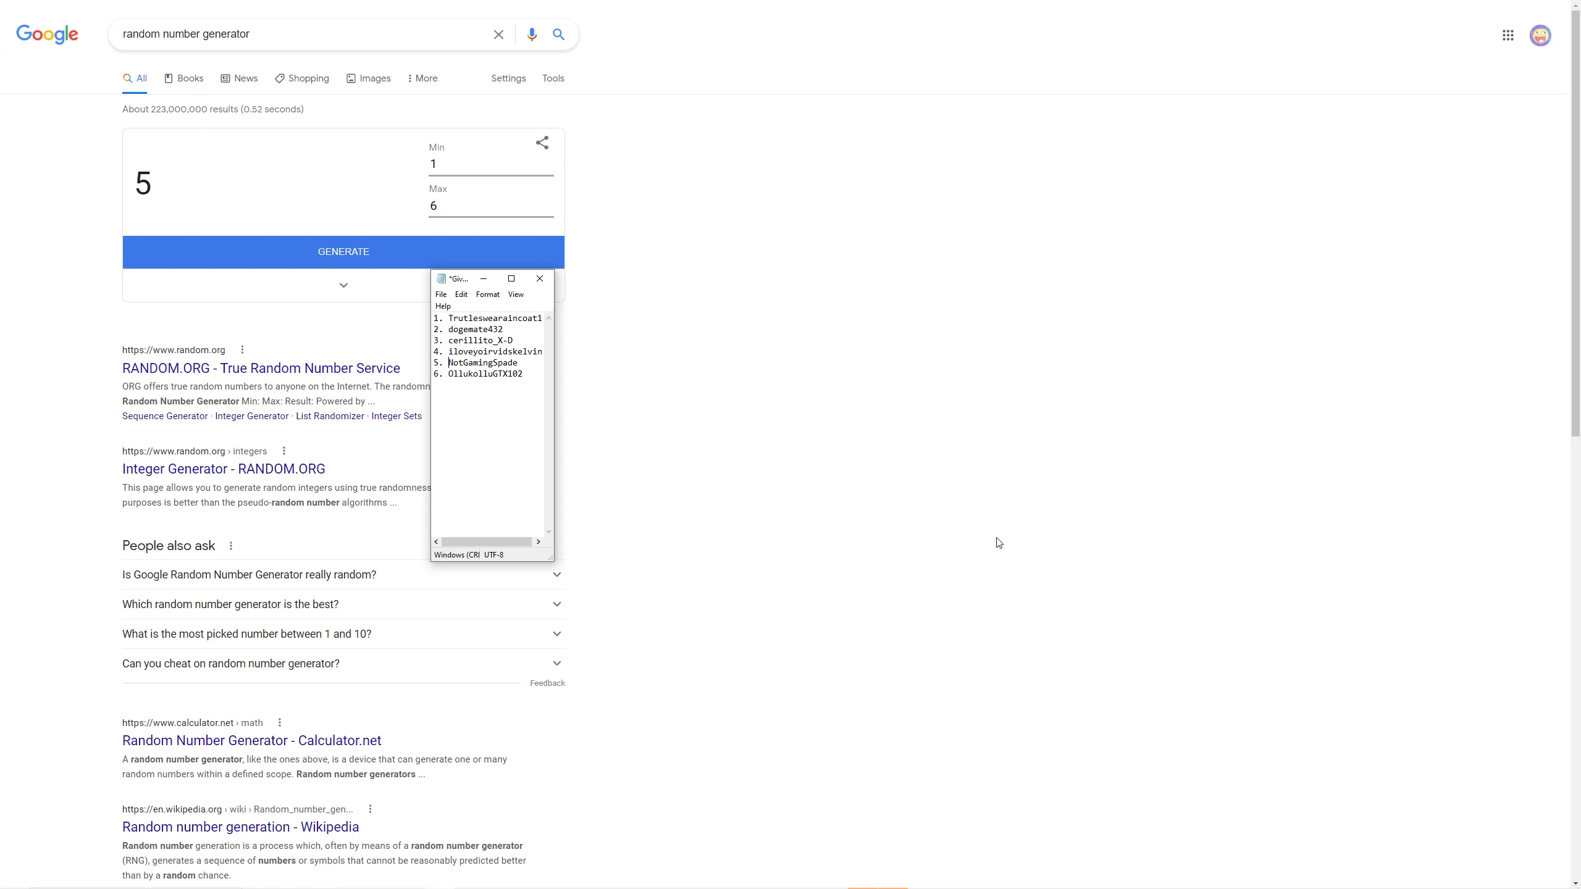
pyautogui.moveTo(1003, 536)
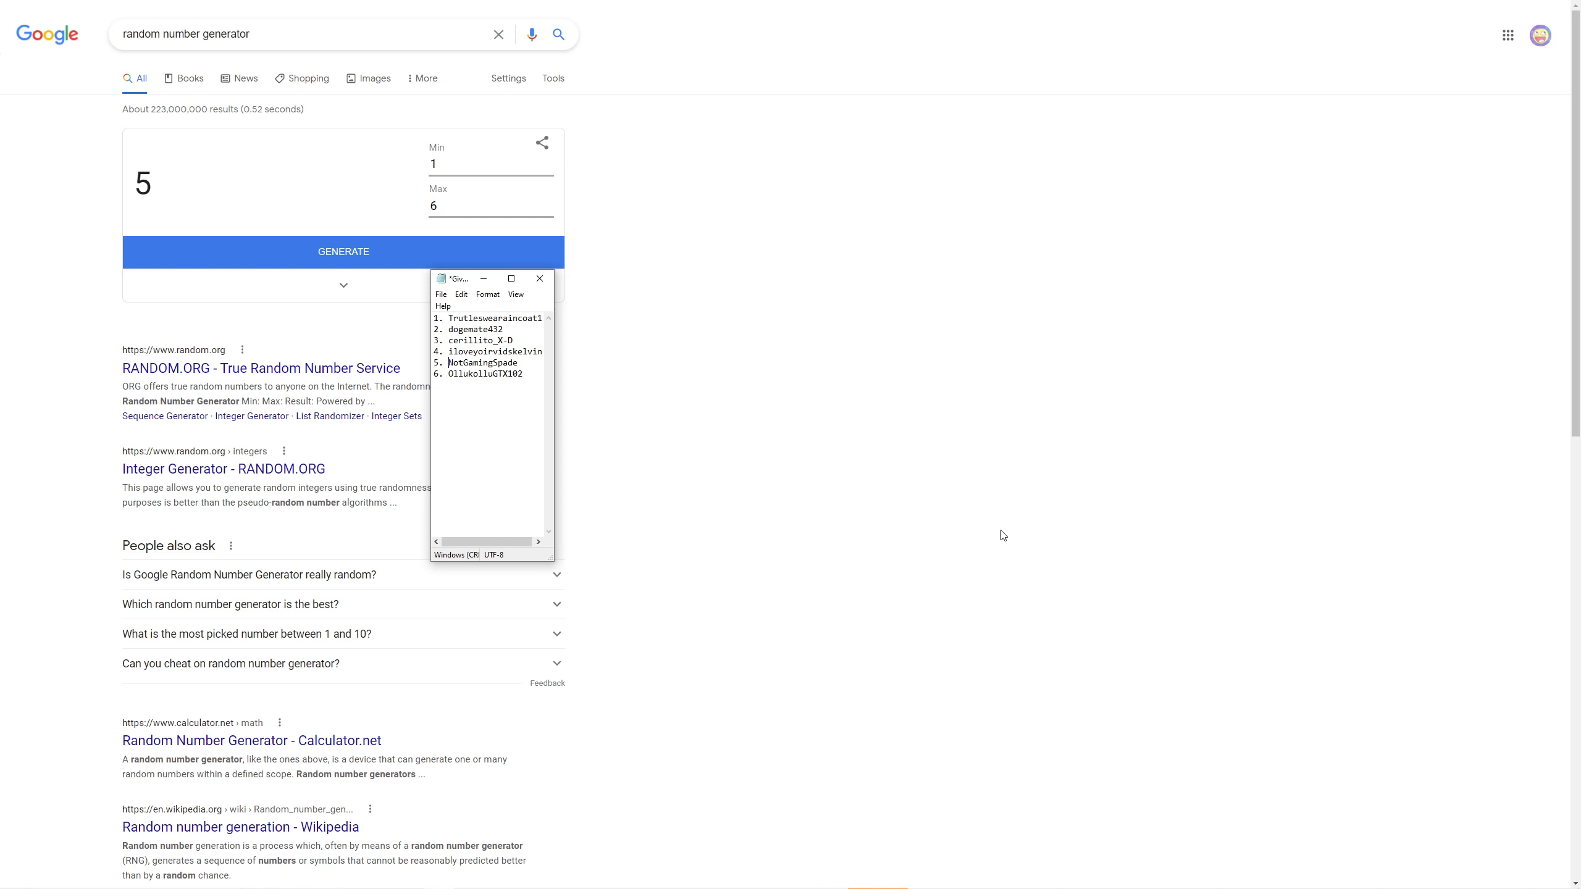
pyautogui.moveTo(969, 532)
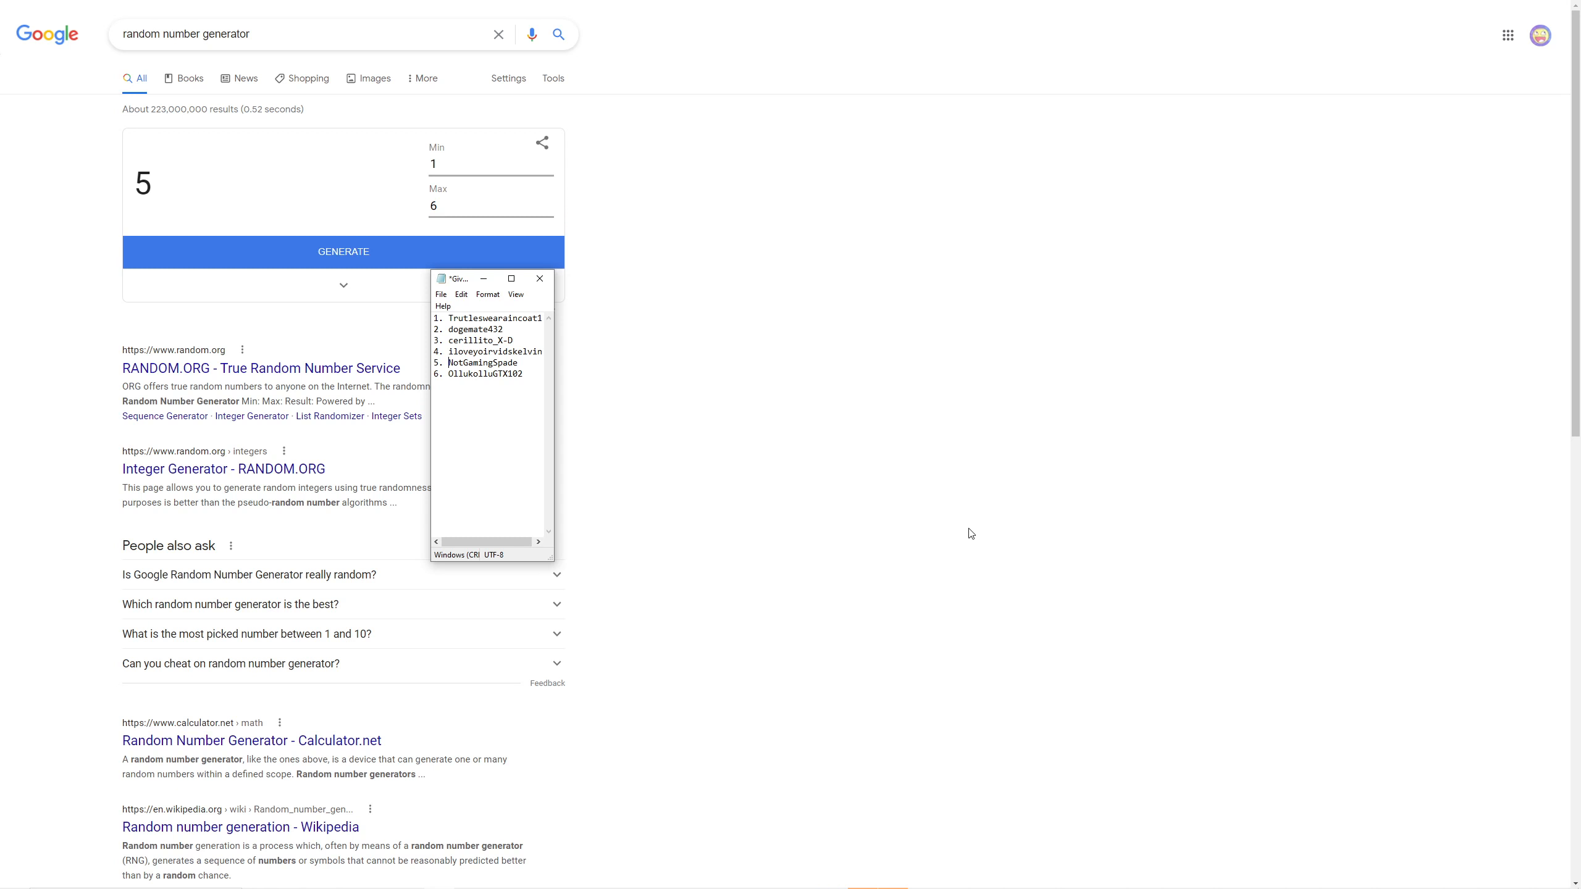
pyautogui.moveTo(627, 494)
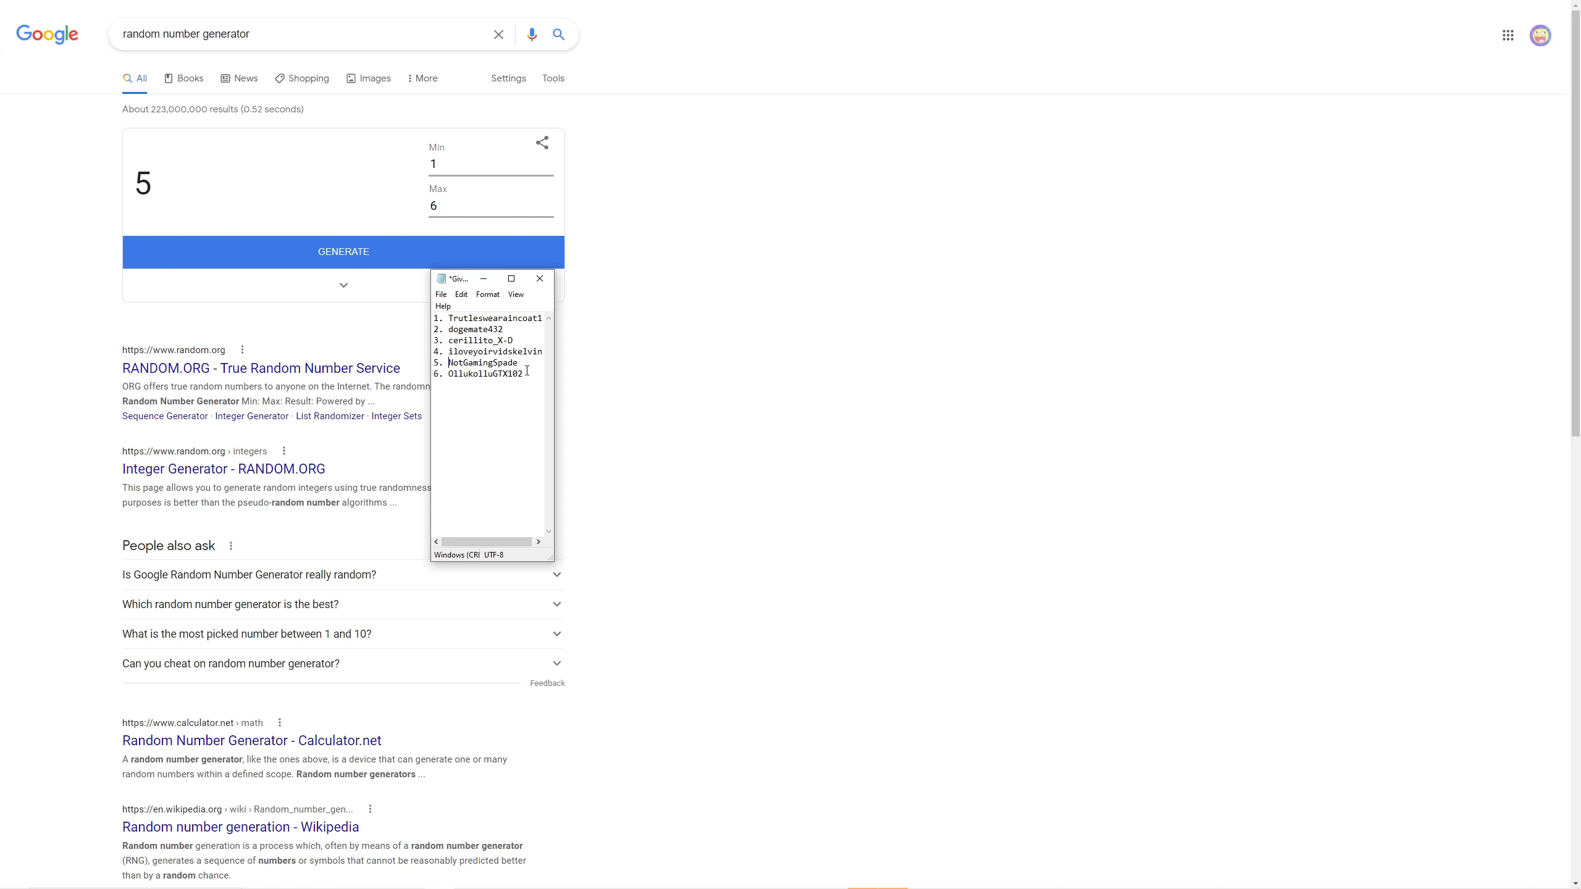
# Step: Open the Roblox C00L Group configuration page and expand its Revenue options
pyautogui.doubleClick(484, 375)
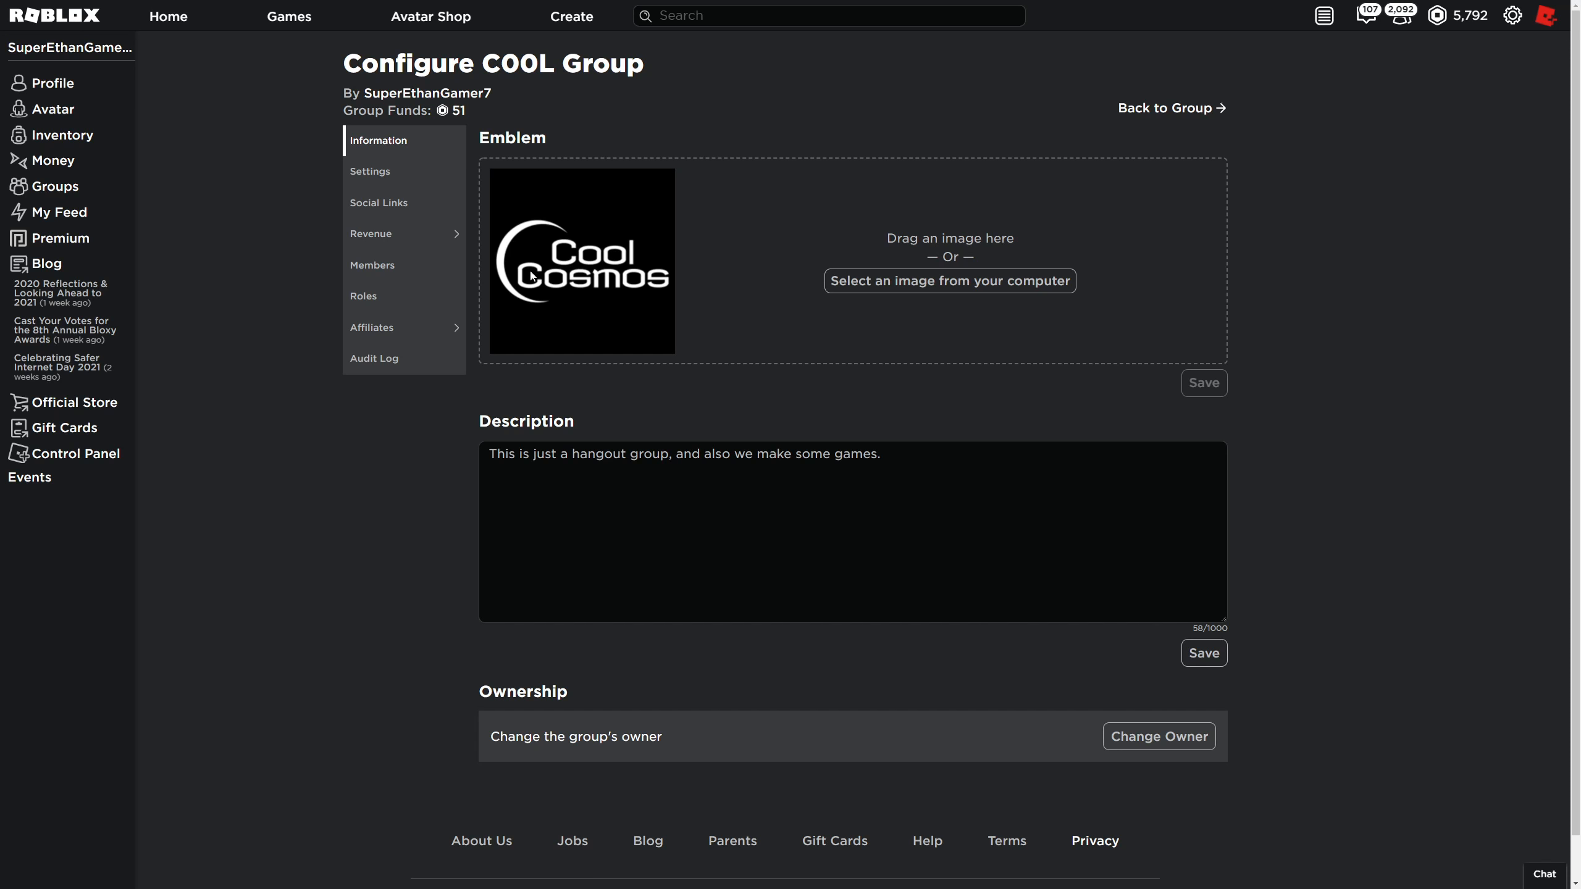
pyautogui.click(371, 233)
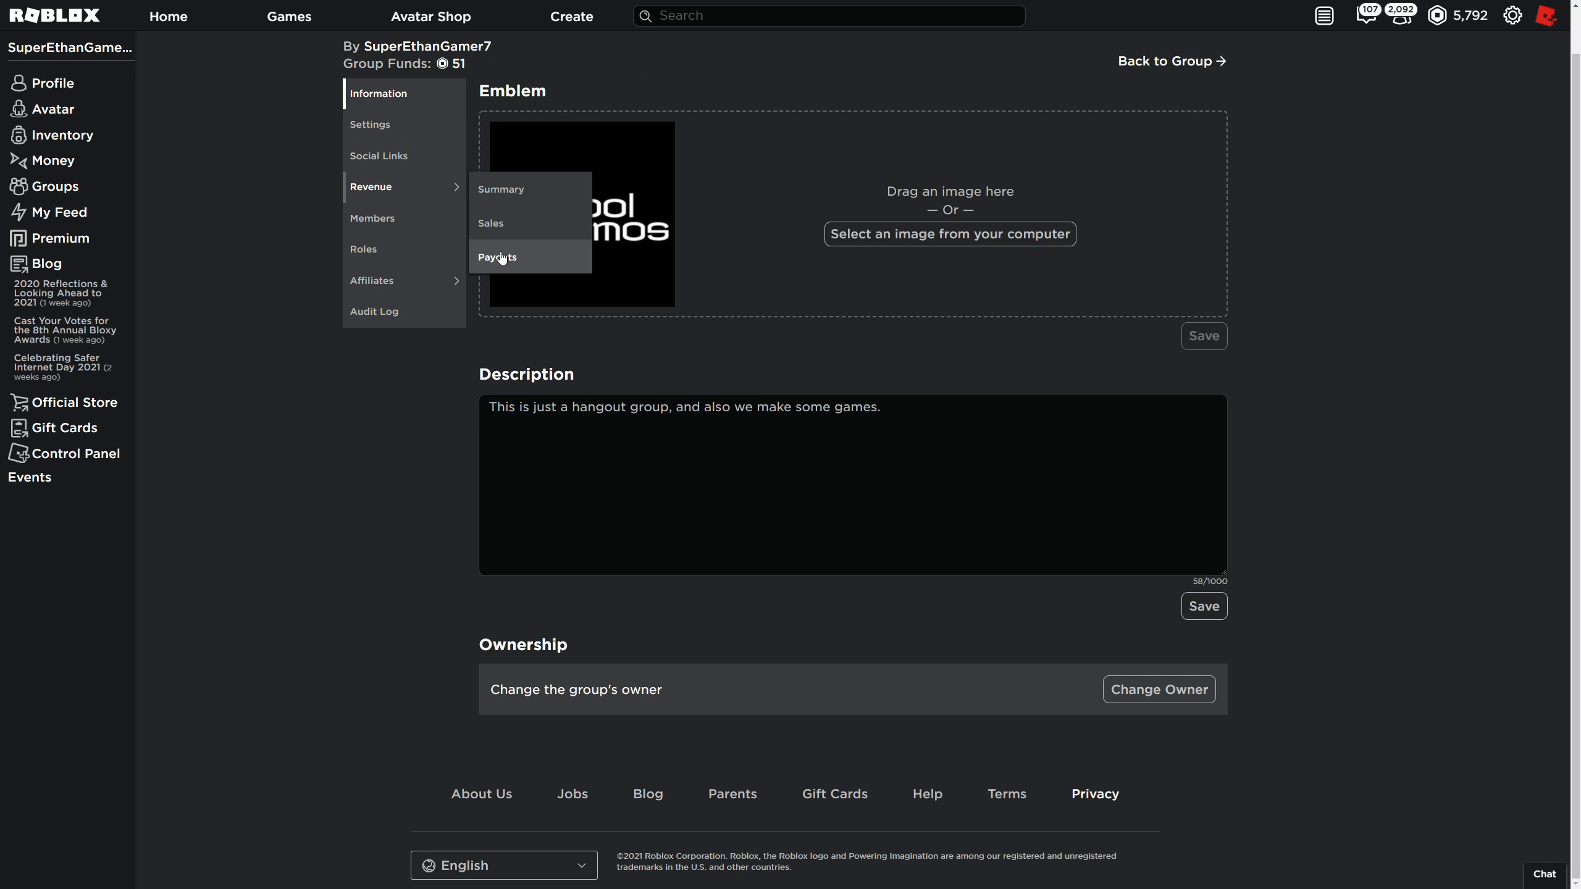
# Step: Try adding NotGamingSpade as a one-time payout recipient, then cancel after the too-new rejection
pyautogui.click(496, 257)
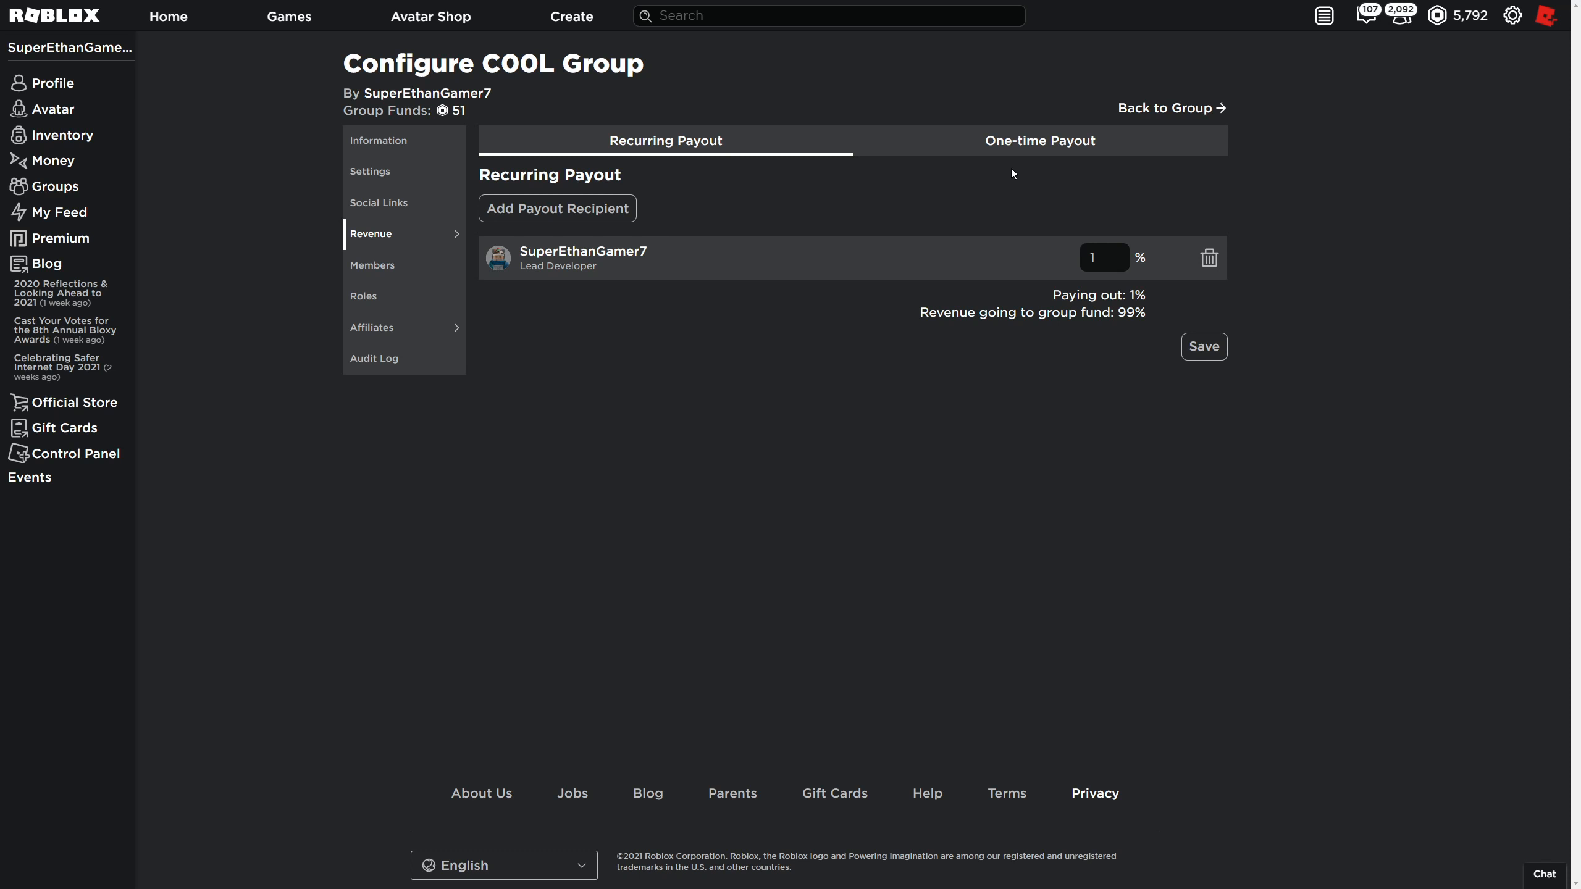
pyautogui.write('NotGaming')
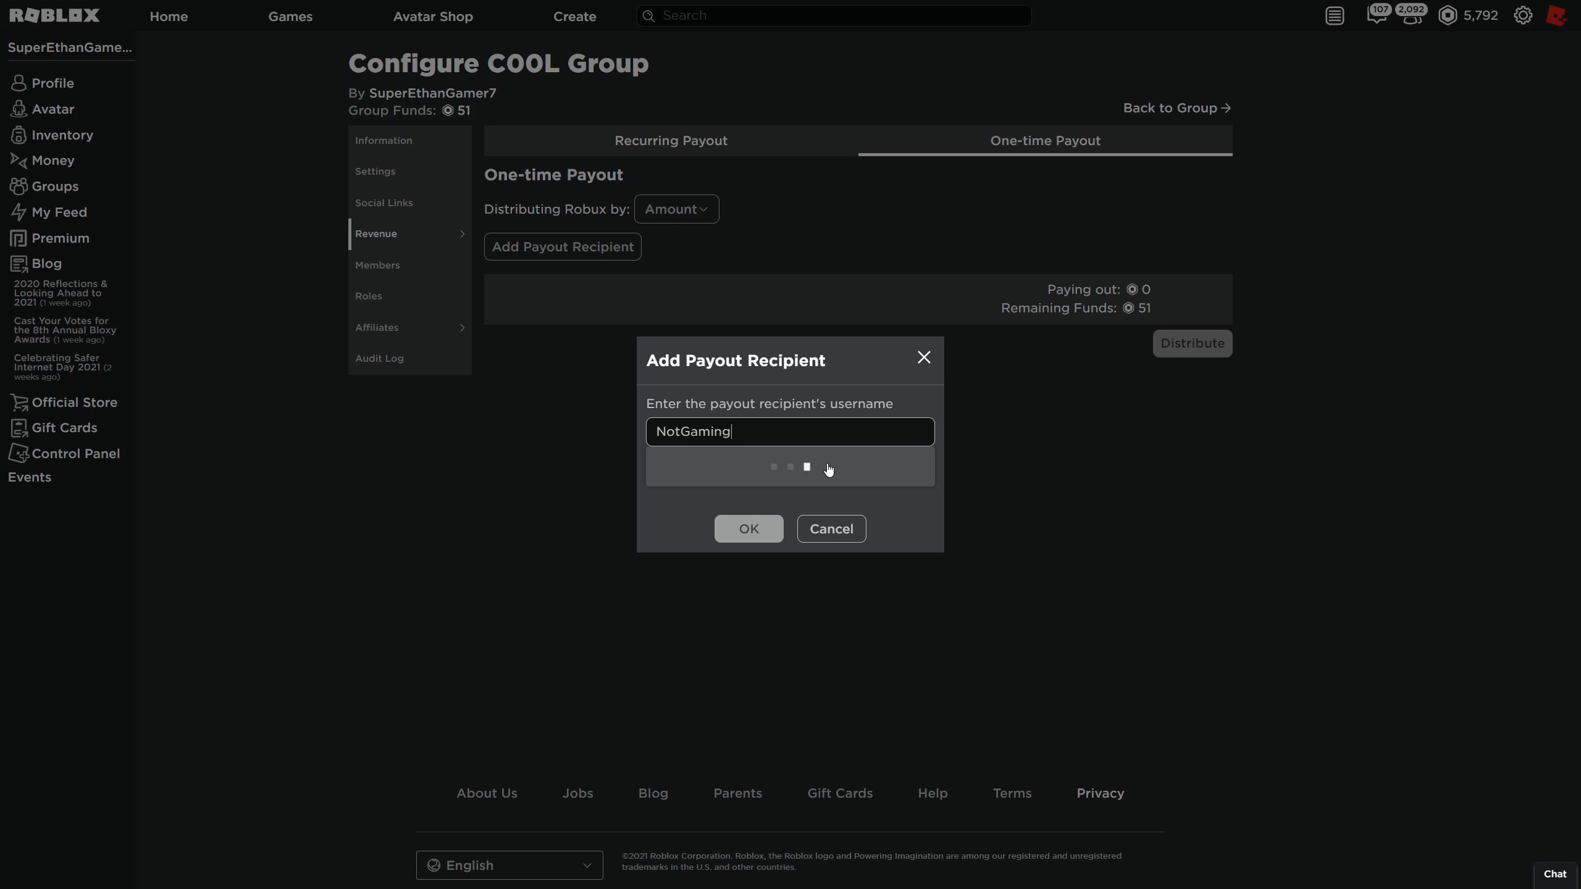
pyautogui.write('Spade')
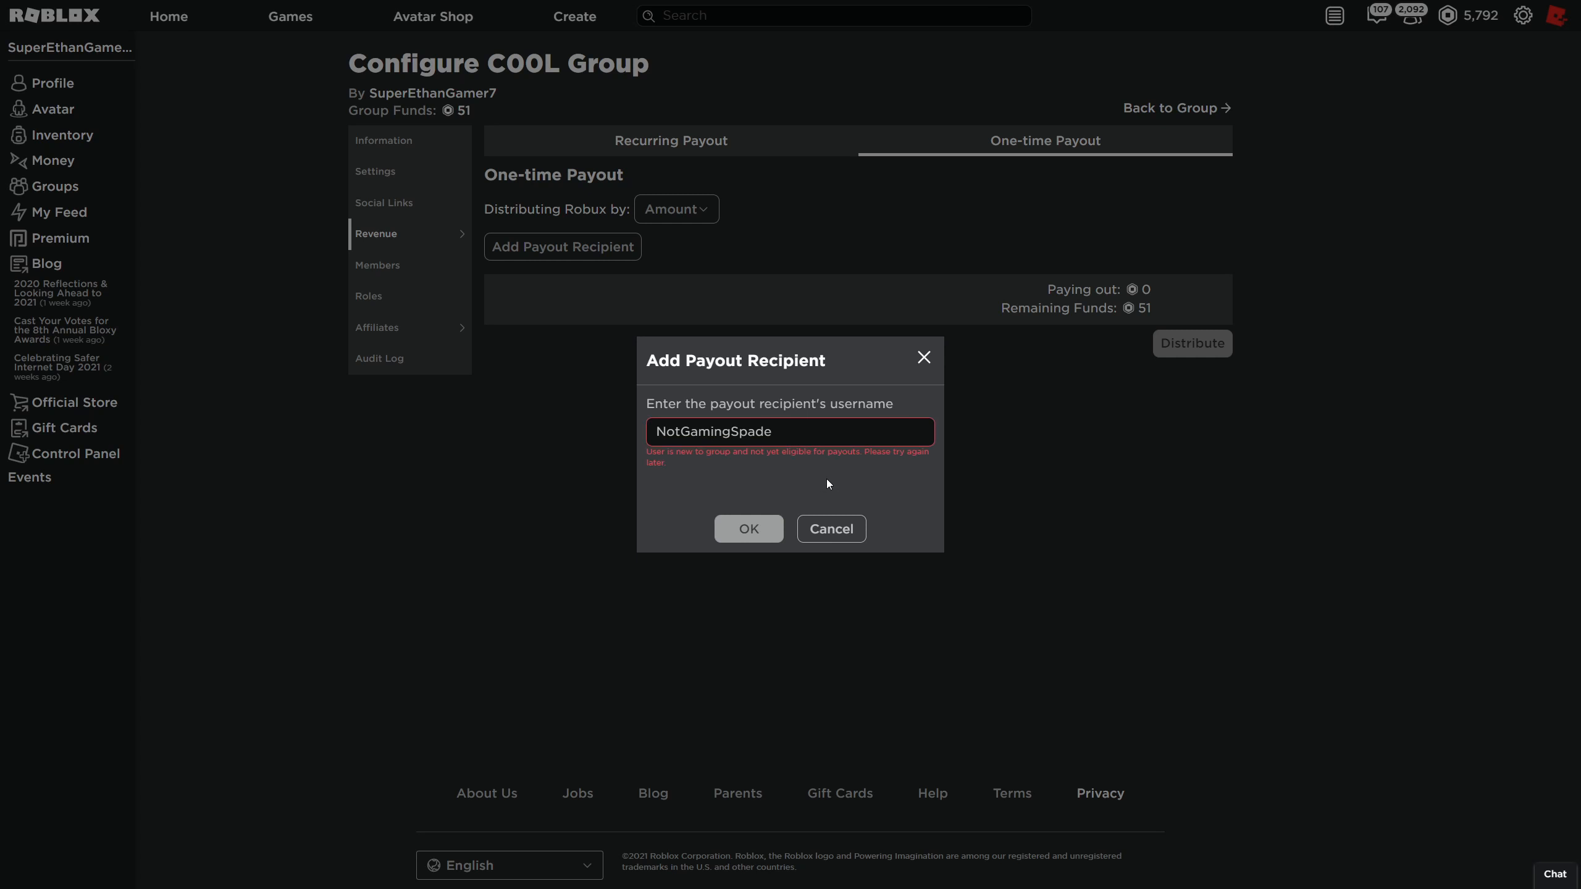
pyautogui.click(831, 529)
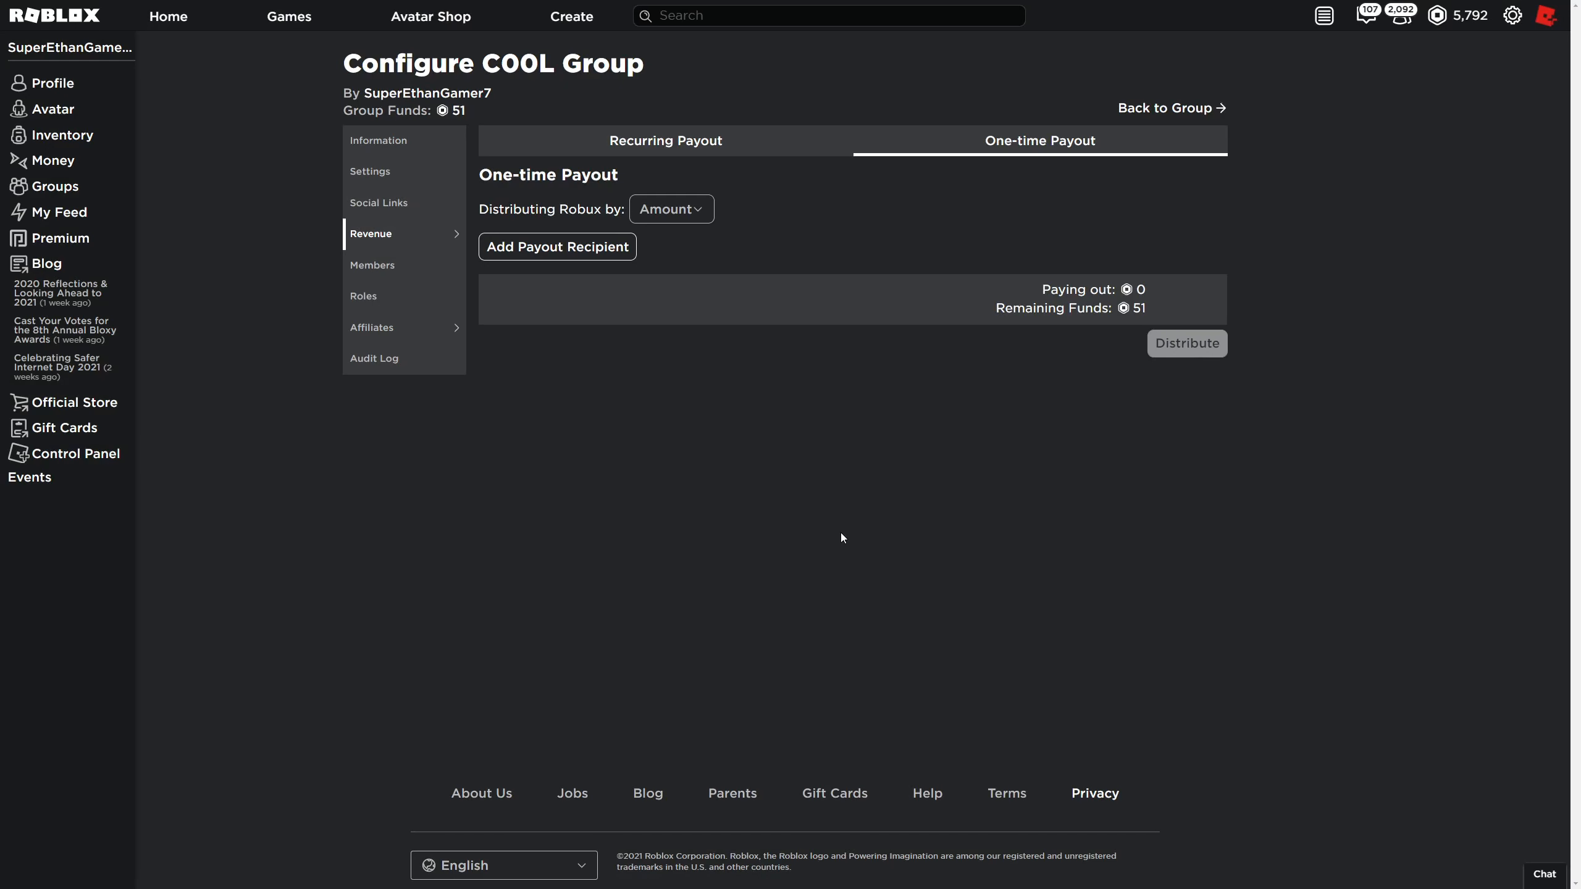
pyautogui.moveTo(885, 520)
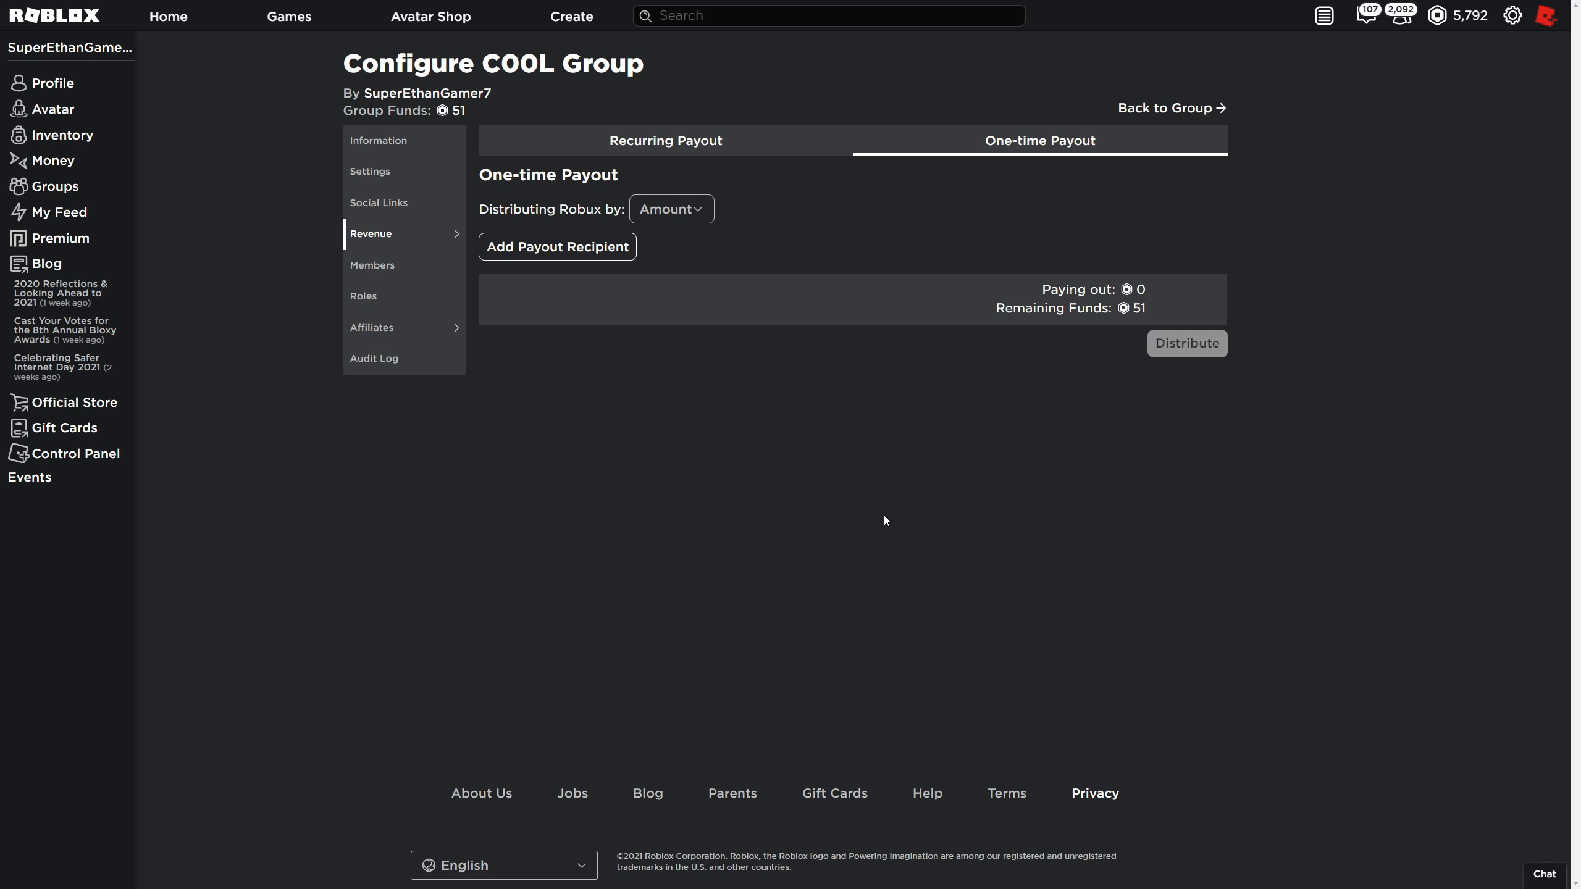
pyautogui.moveTo(1204, 127)
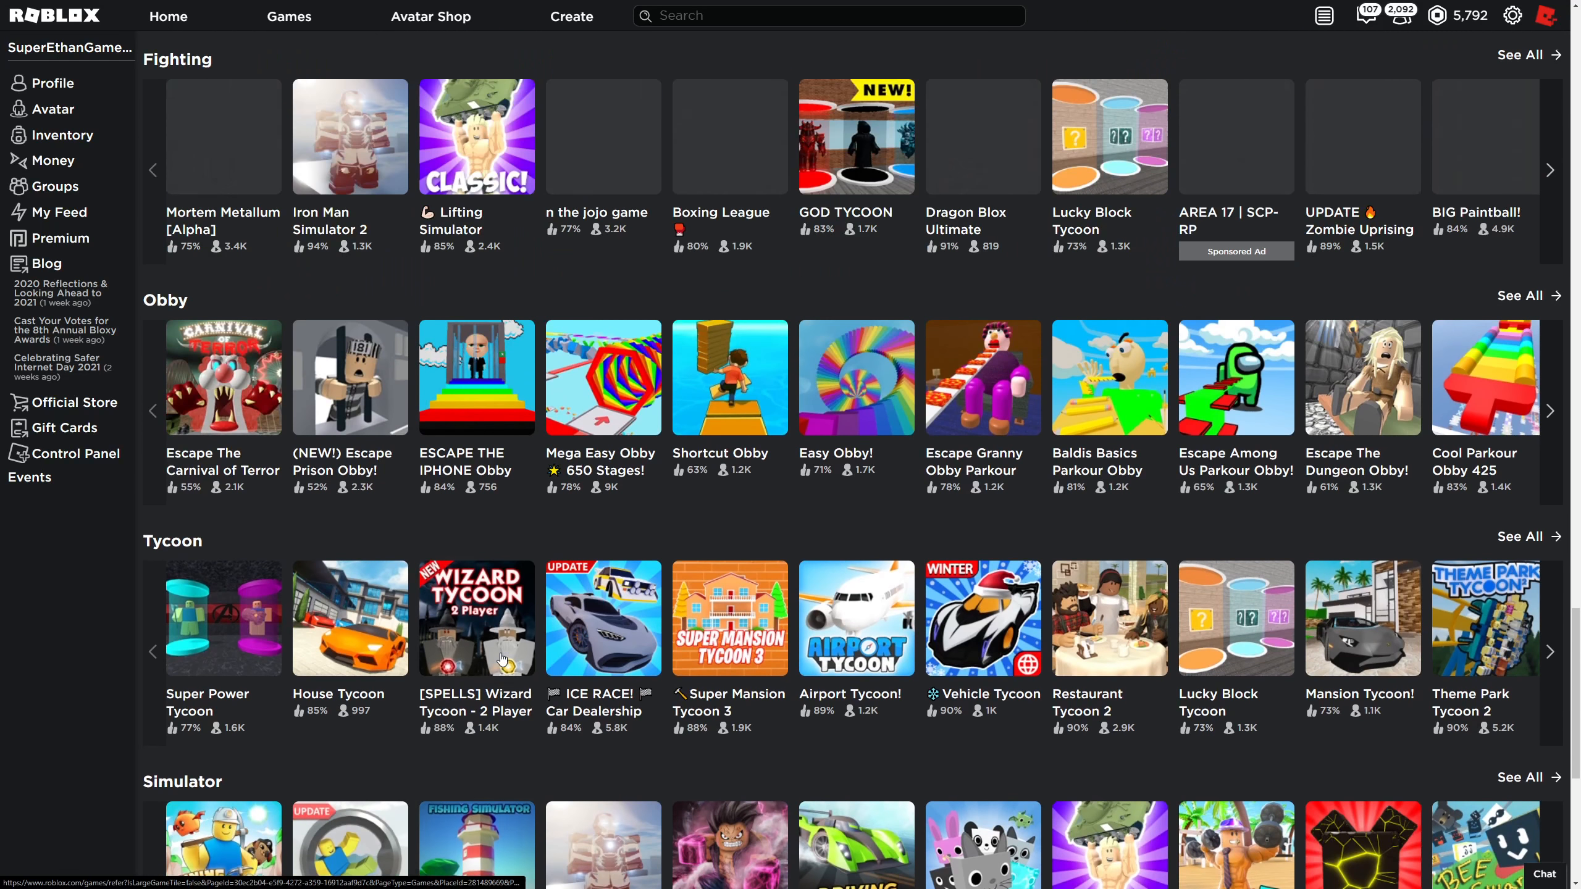
pyautogui.scroll(-3)
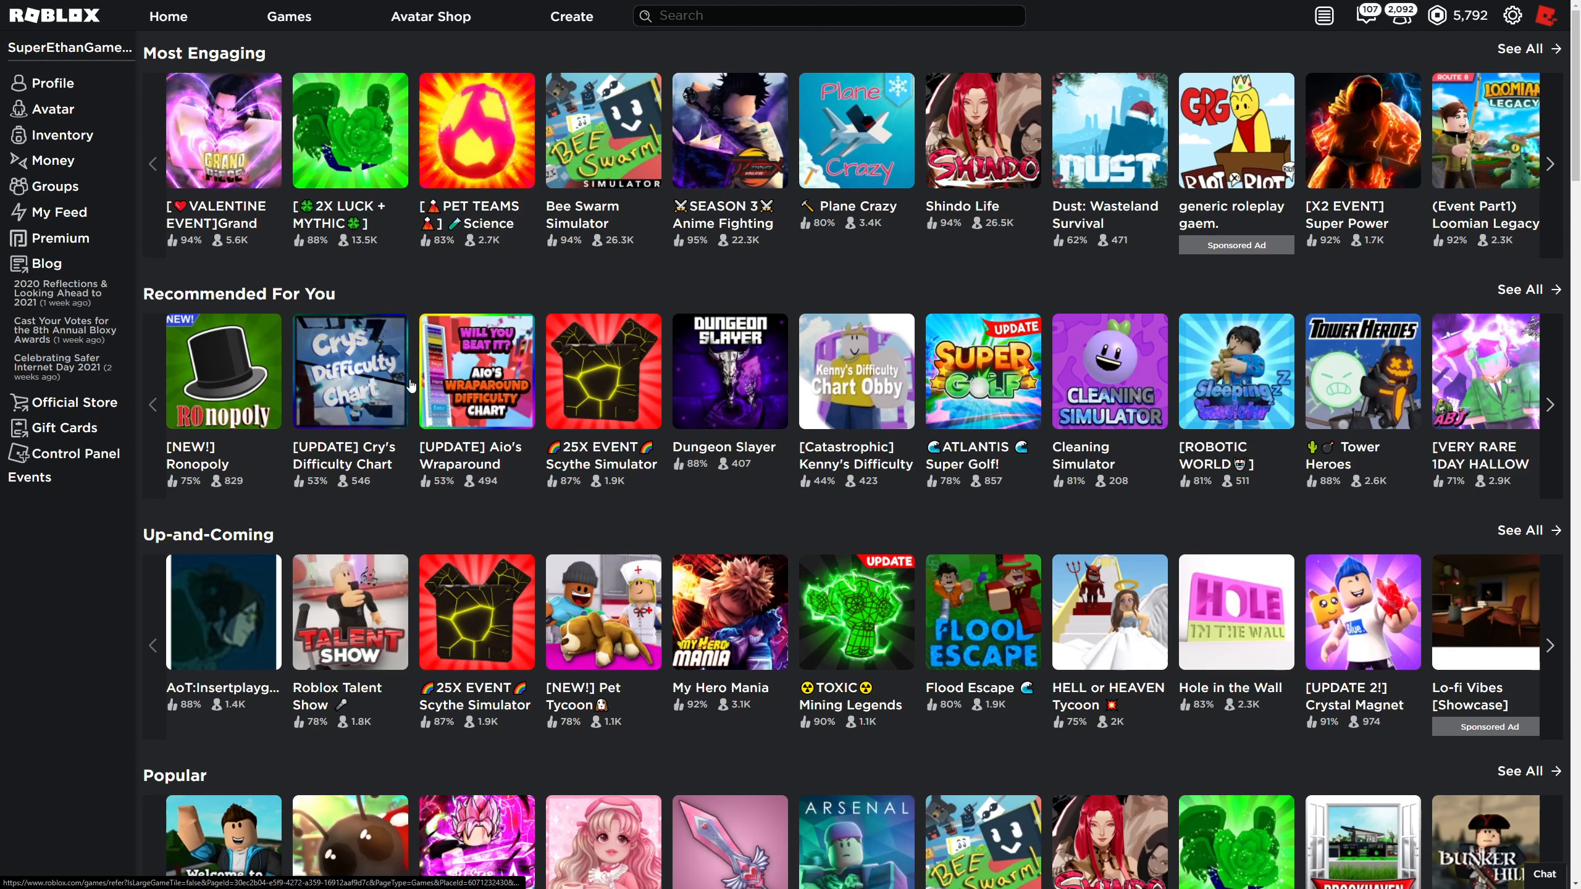
pyautogui.moveTo(373, 383)
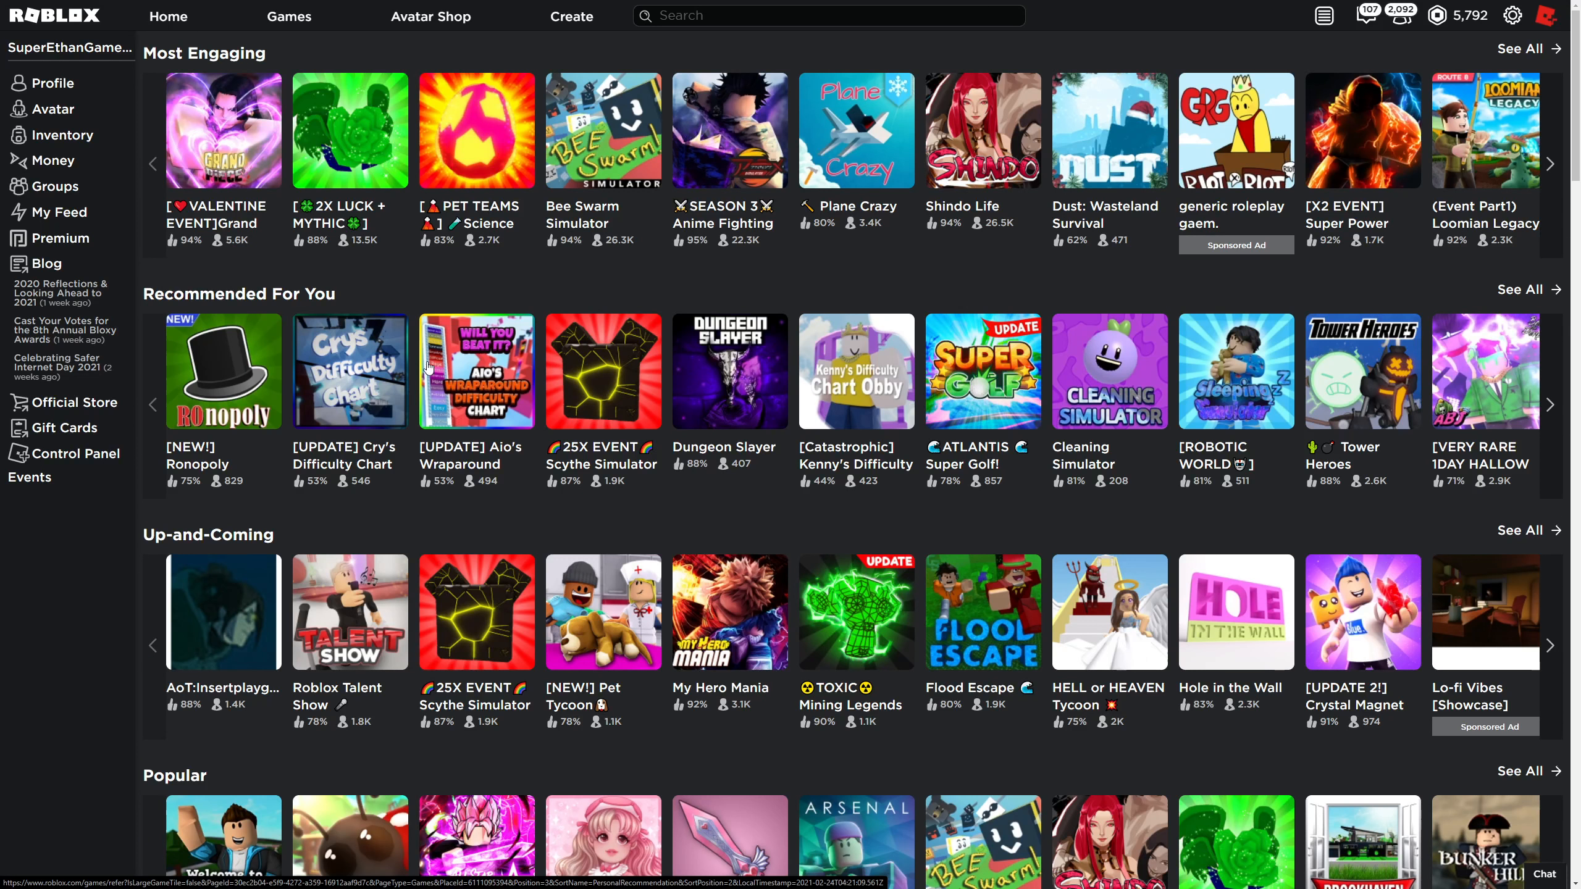
pyautogui.moveTo(1358, 284)
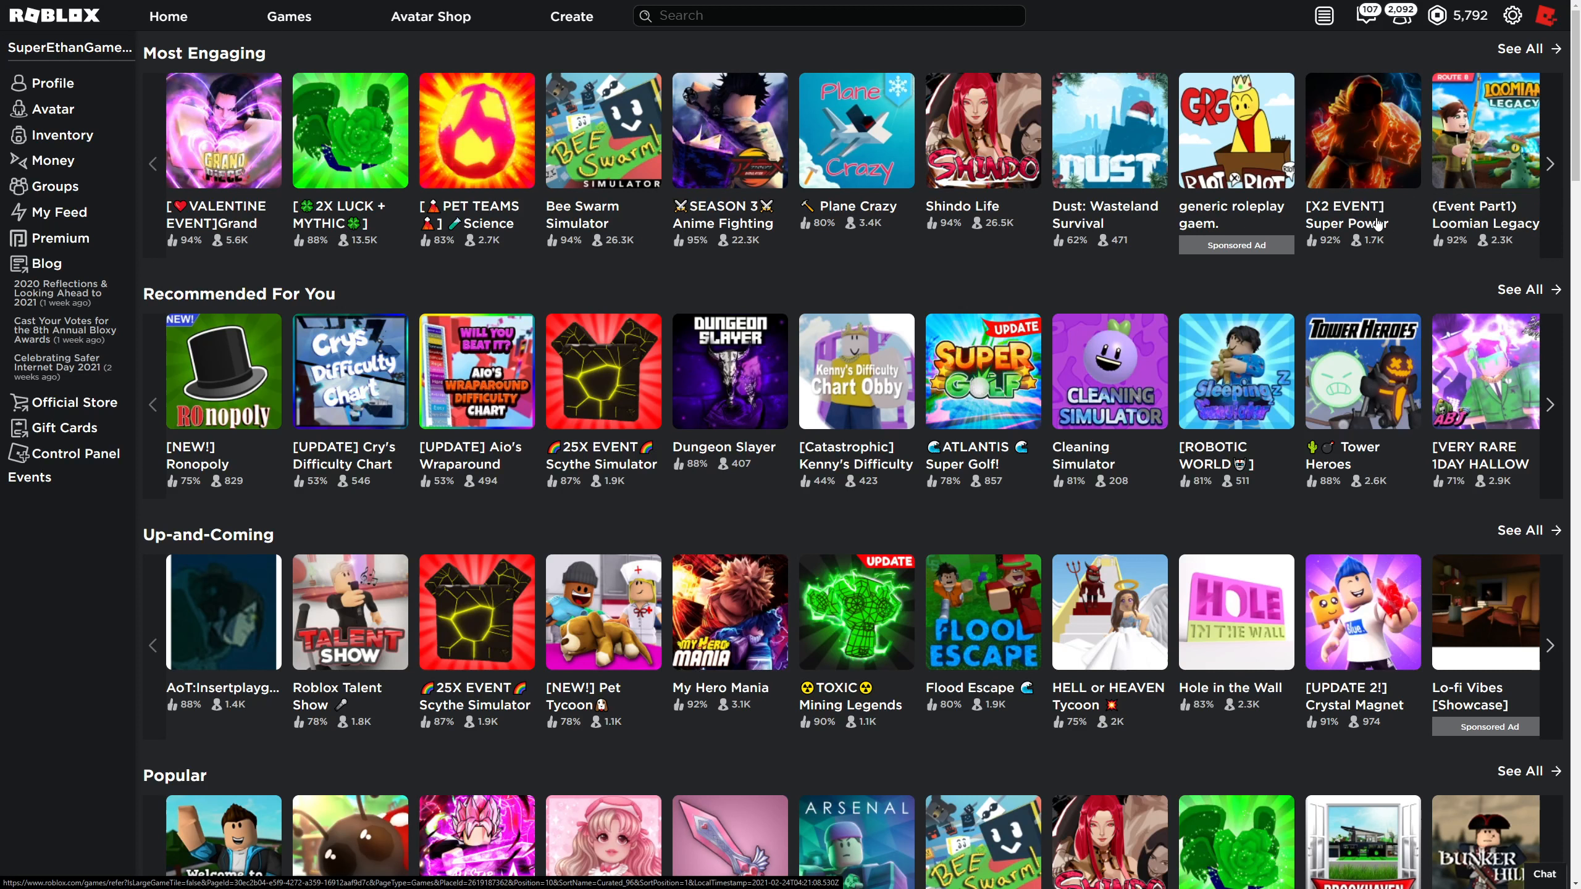
pyautogui.moveTo(1278, 284)
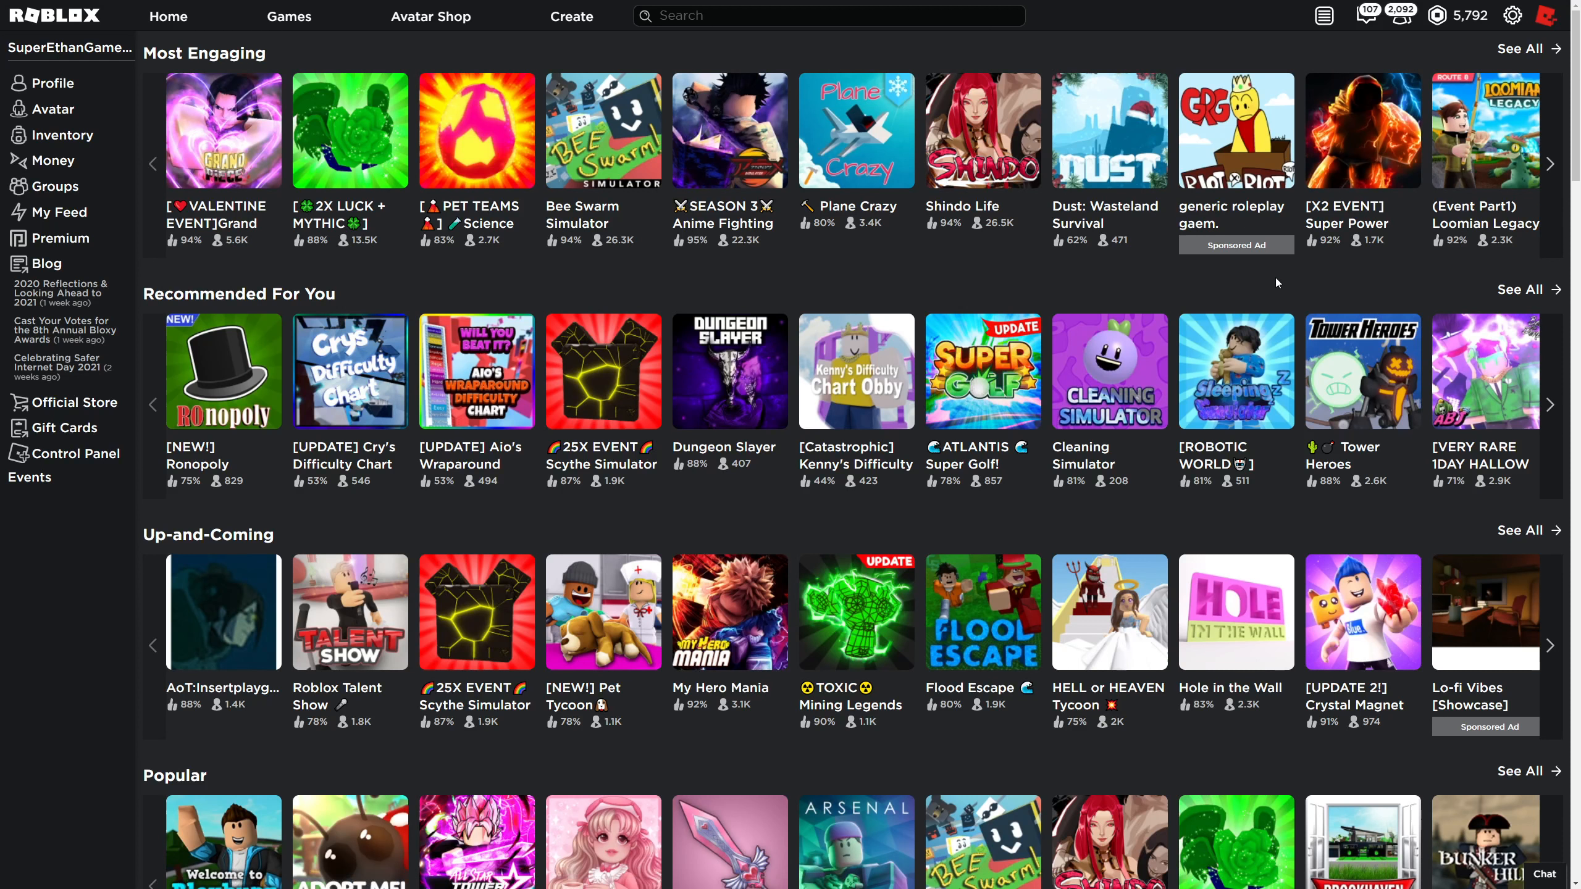
pyautogui.moveTo(1257, 287)
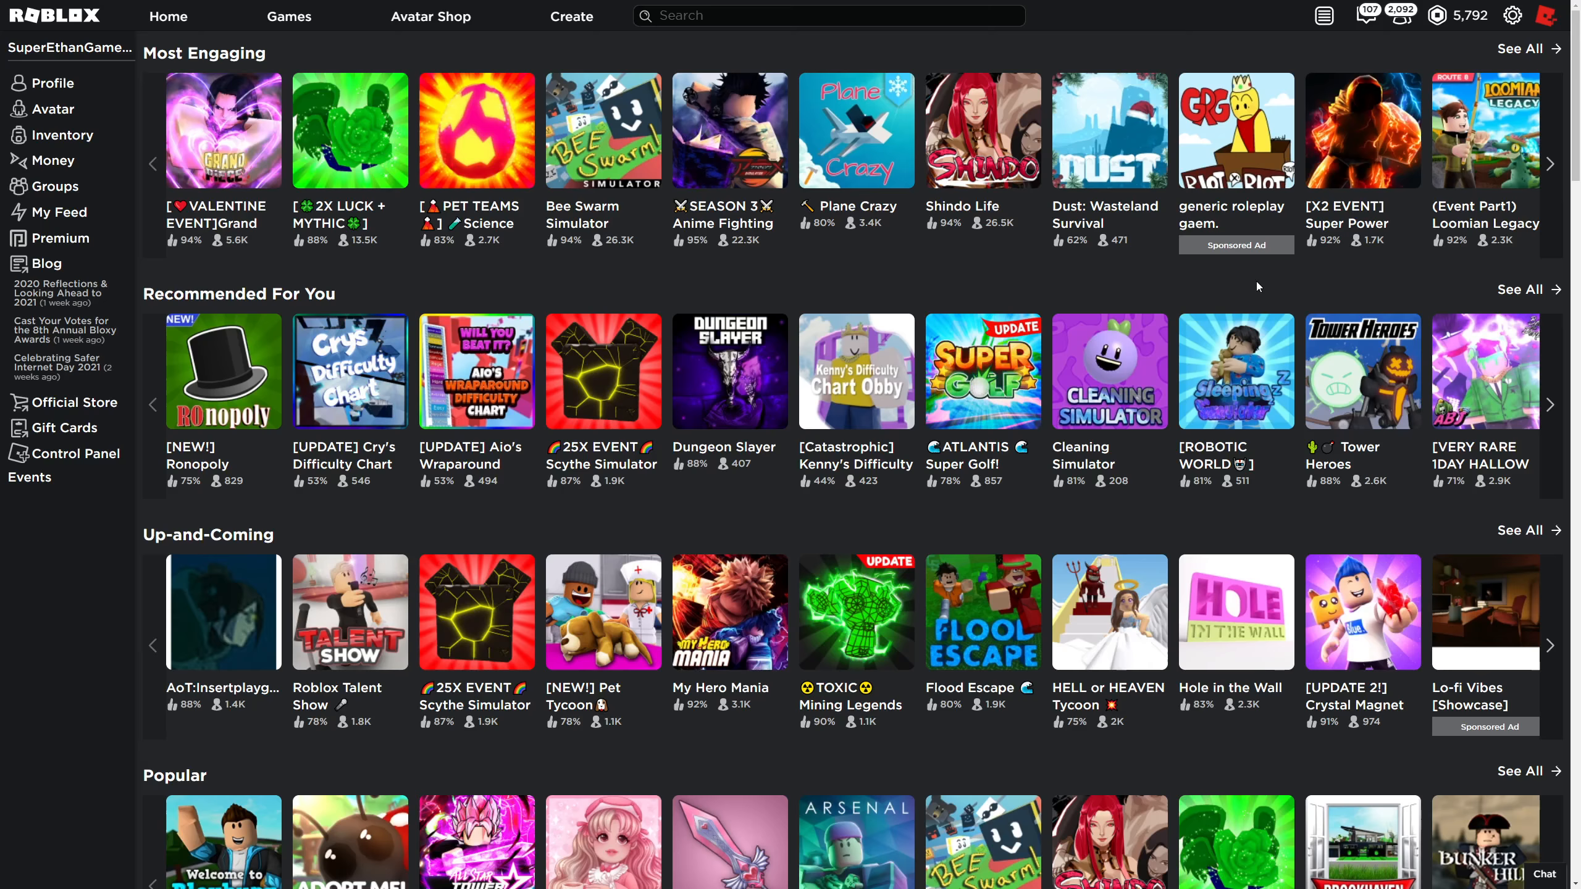
pyautogui.scroll(-3)
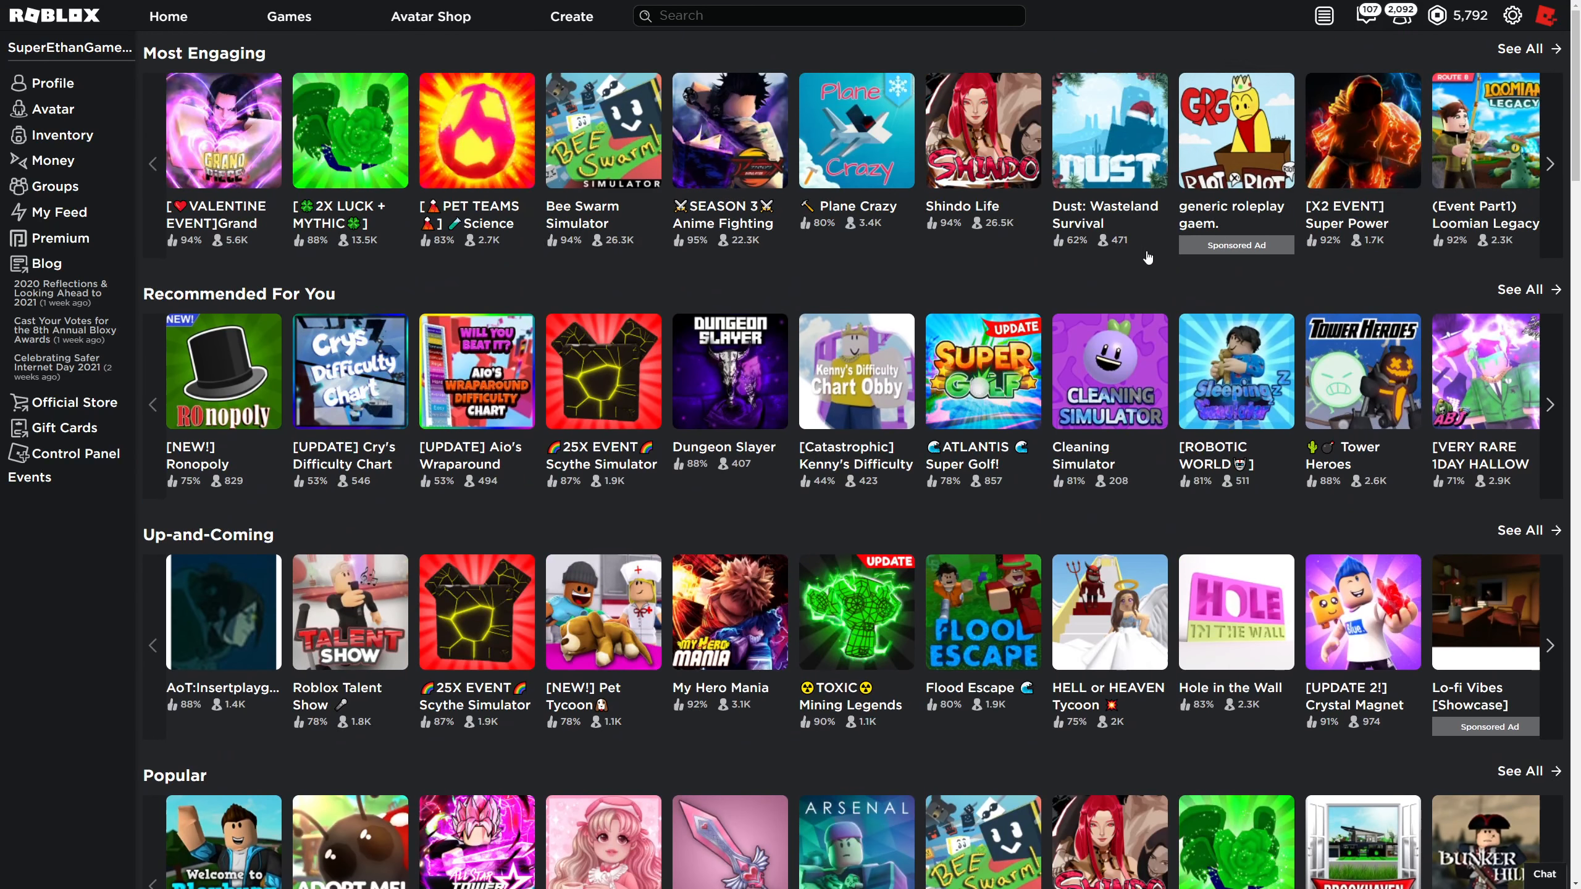
pyautogui.moveTo(1047, 281)
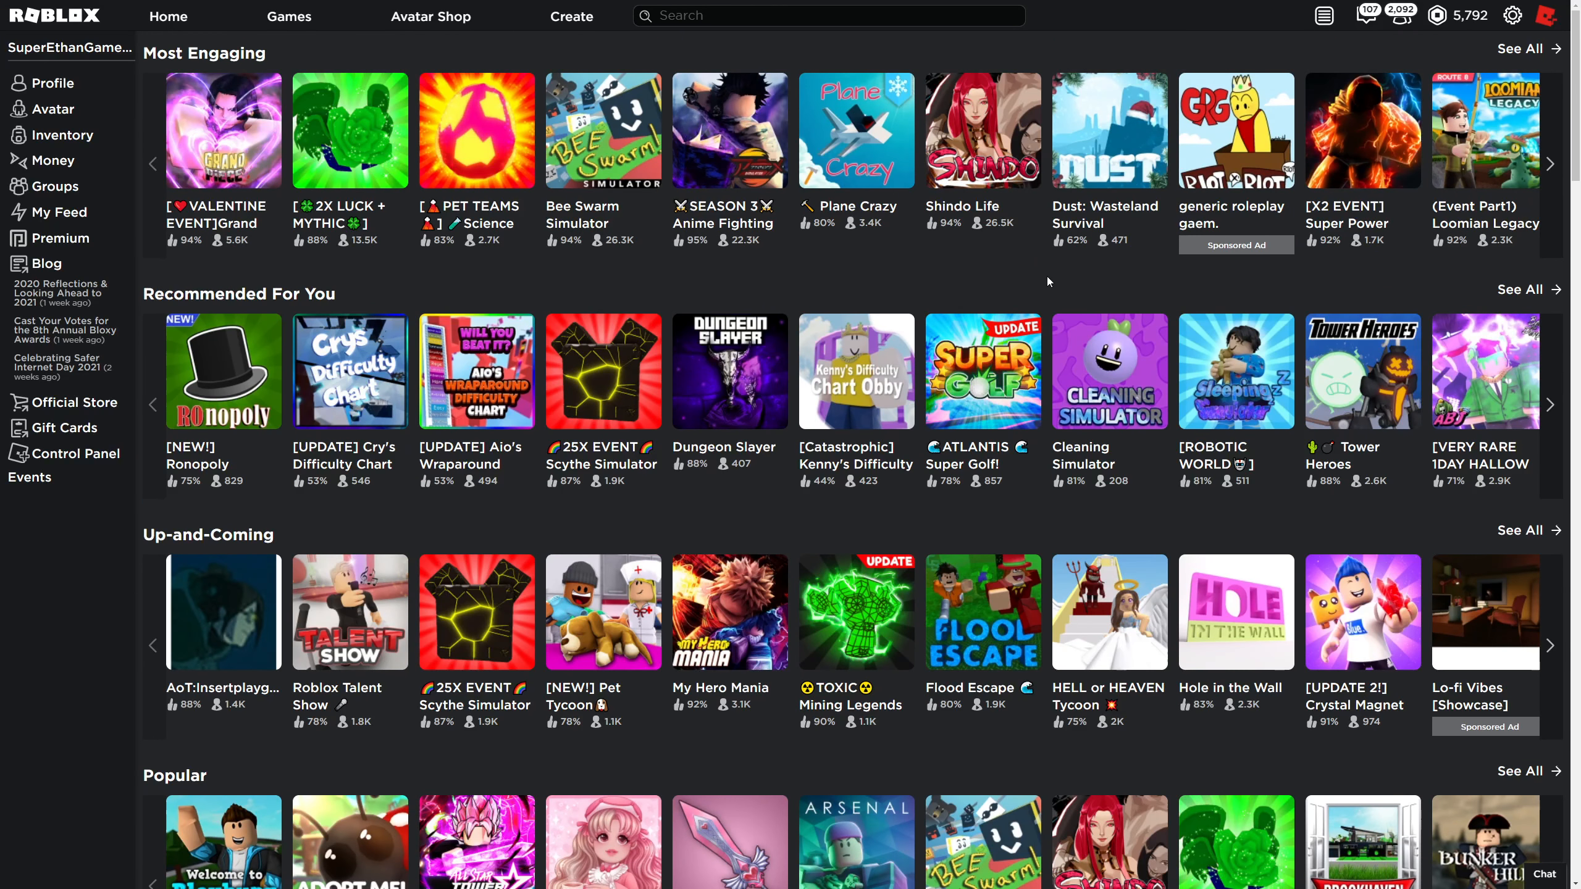
pyautogui.scroll(-3)
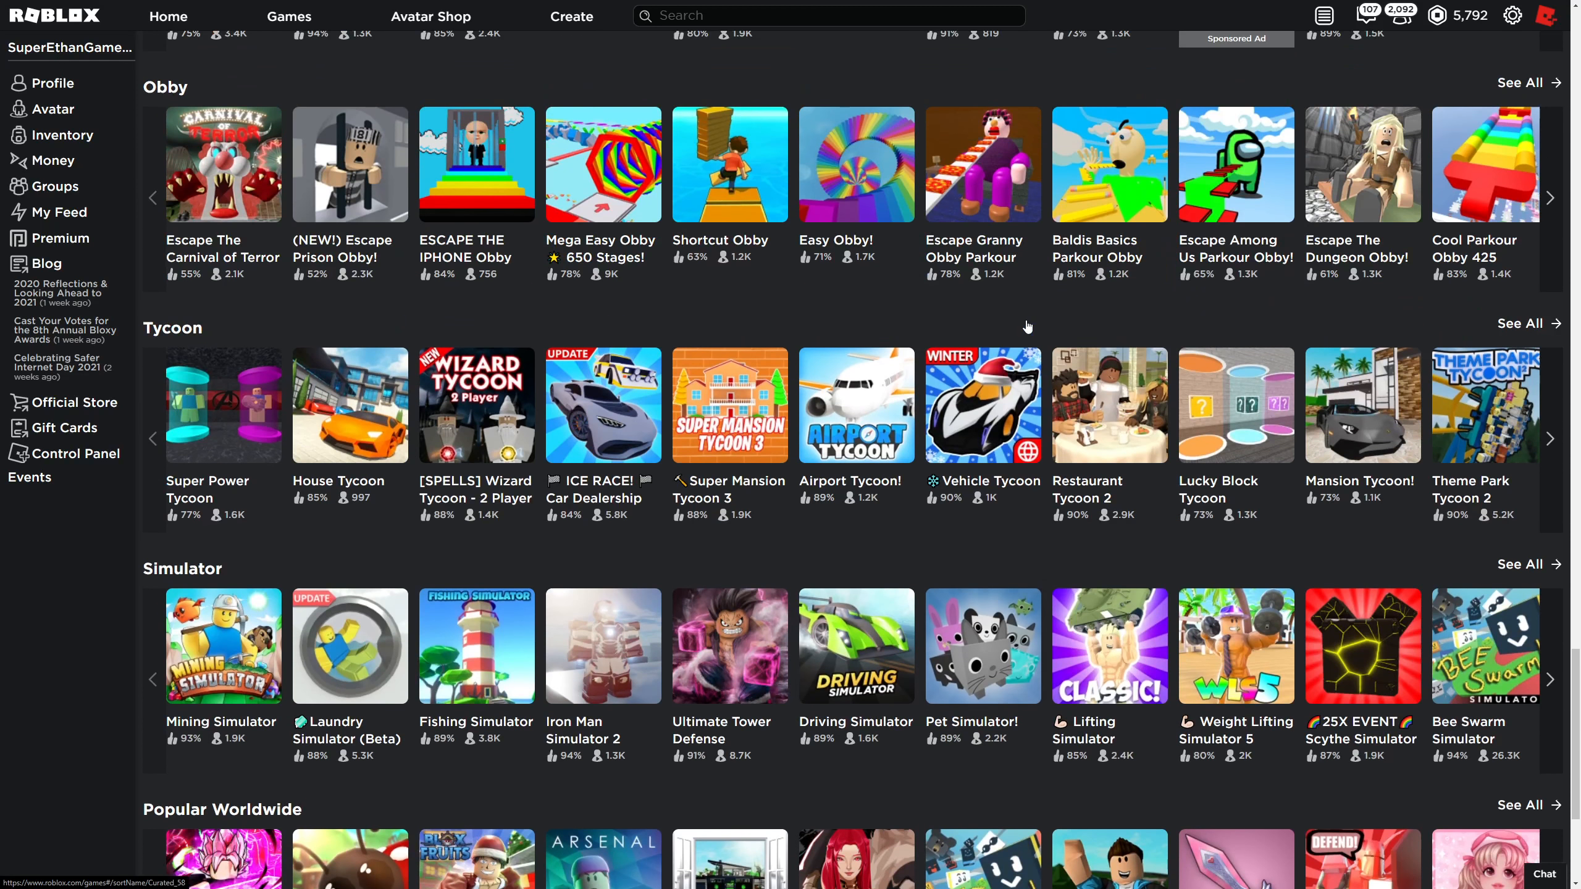
pyautogui.scroll(-3)
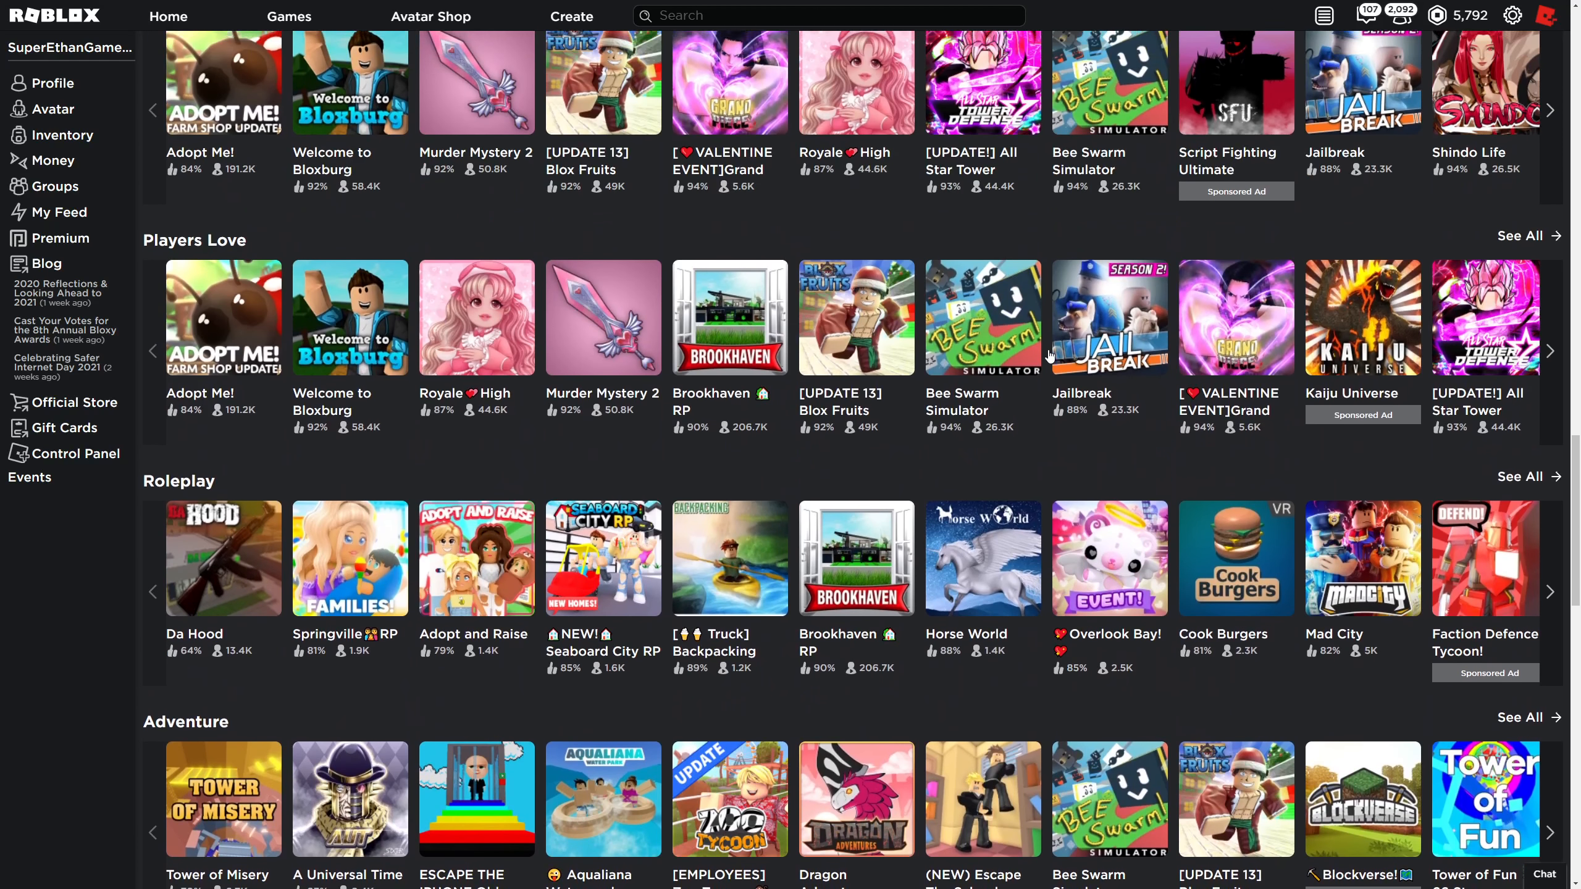
pyautogui.scroll(-3)
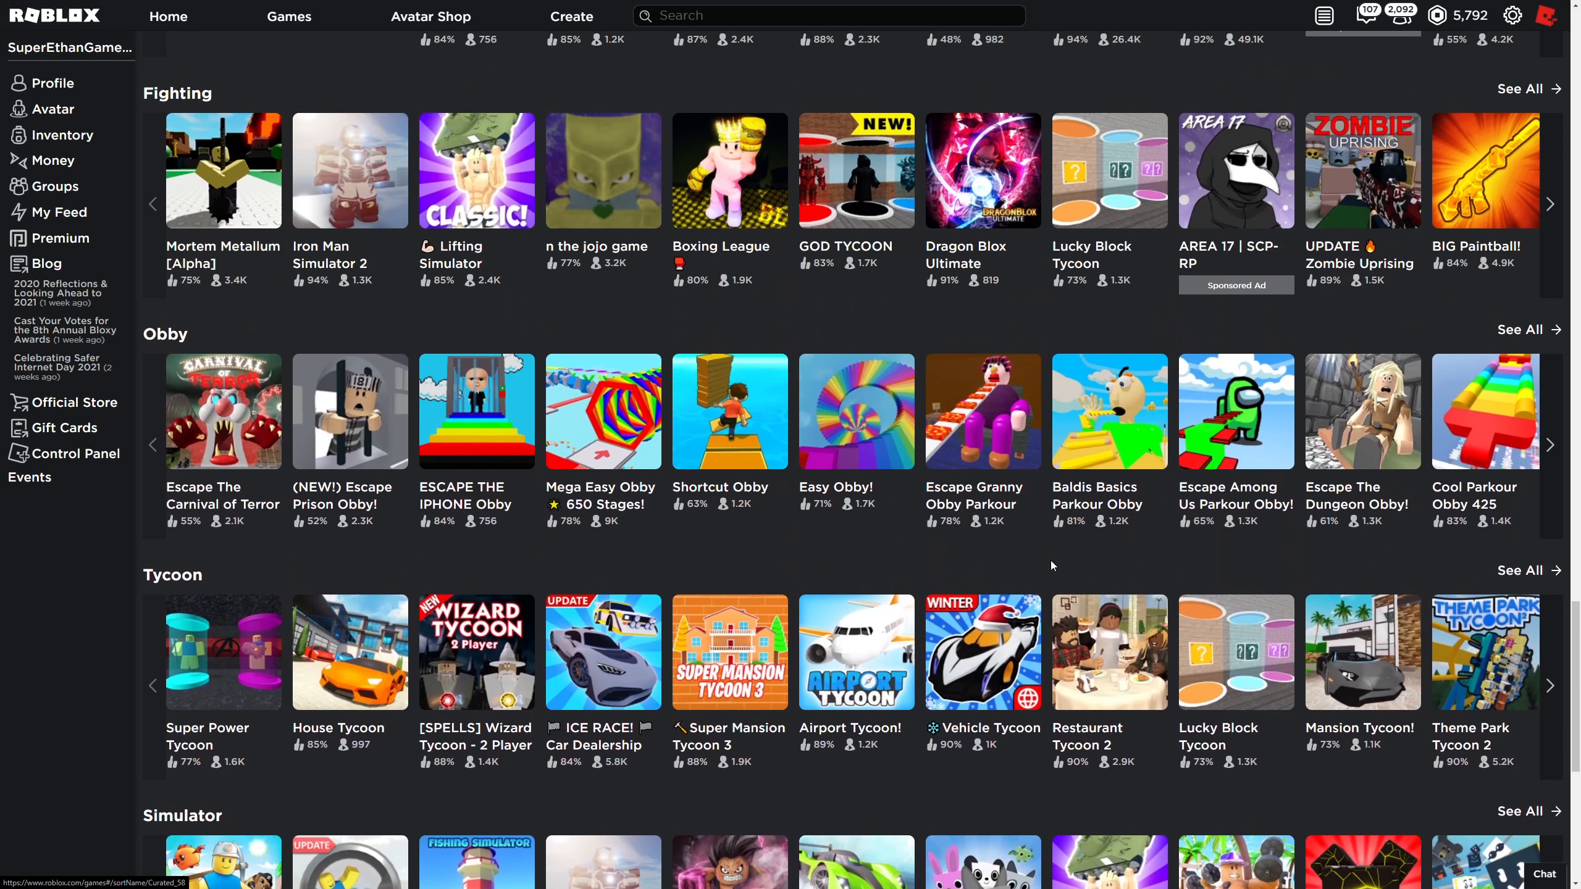
pyautogui.moveTo(1040, 385)
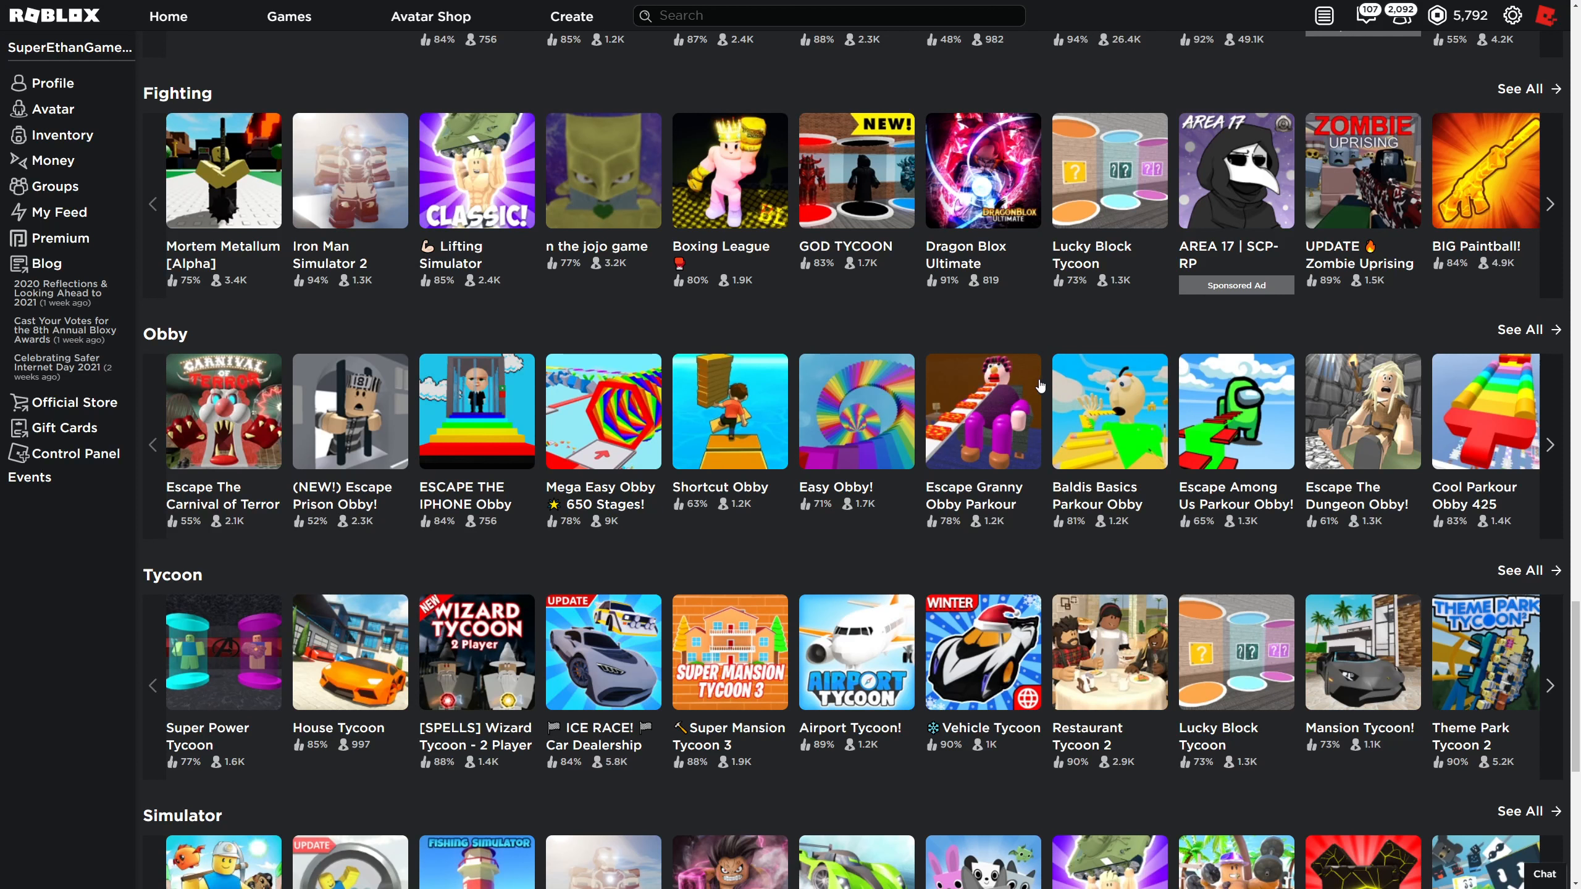